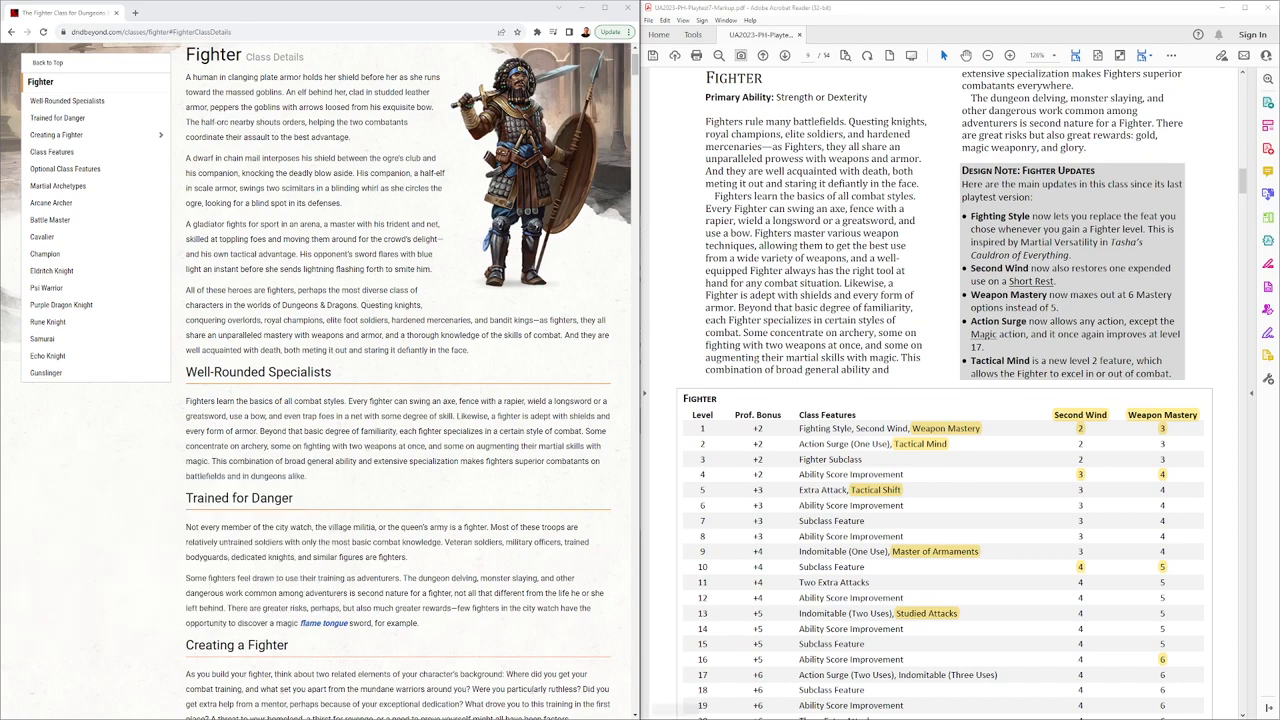
Step: Scroll the PDF to page 10 showing Creating a Fighter, Starting Equipment and Fighter Class Features
scroll(down, 3)
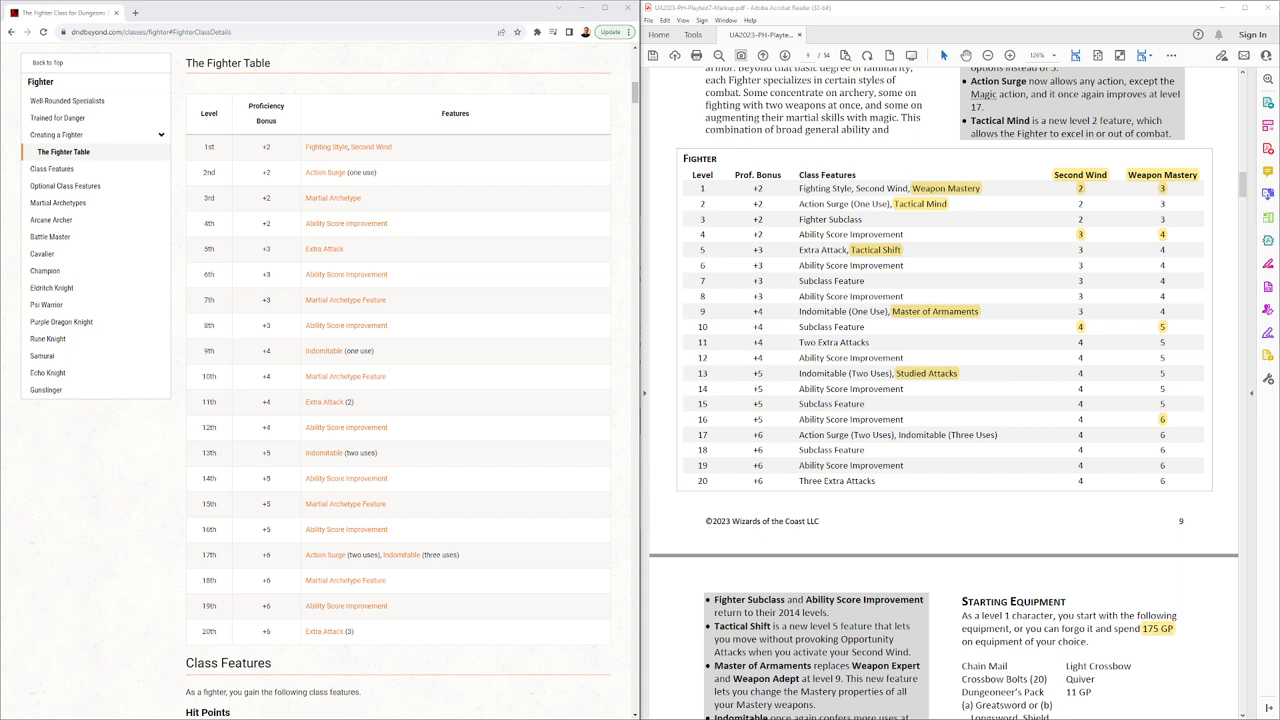
scroll(down, 3)
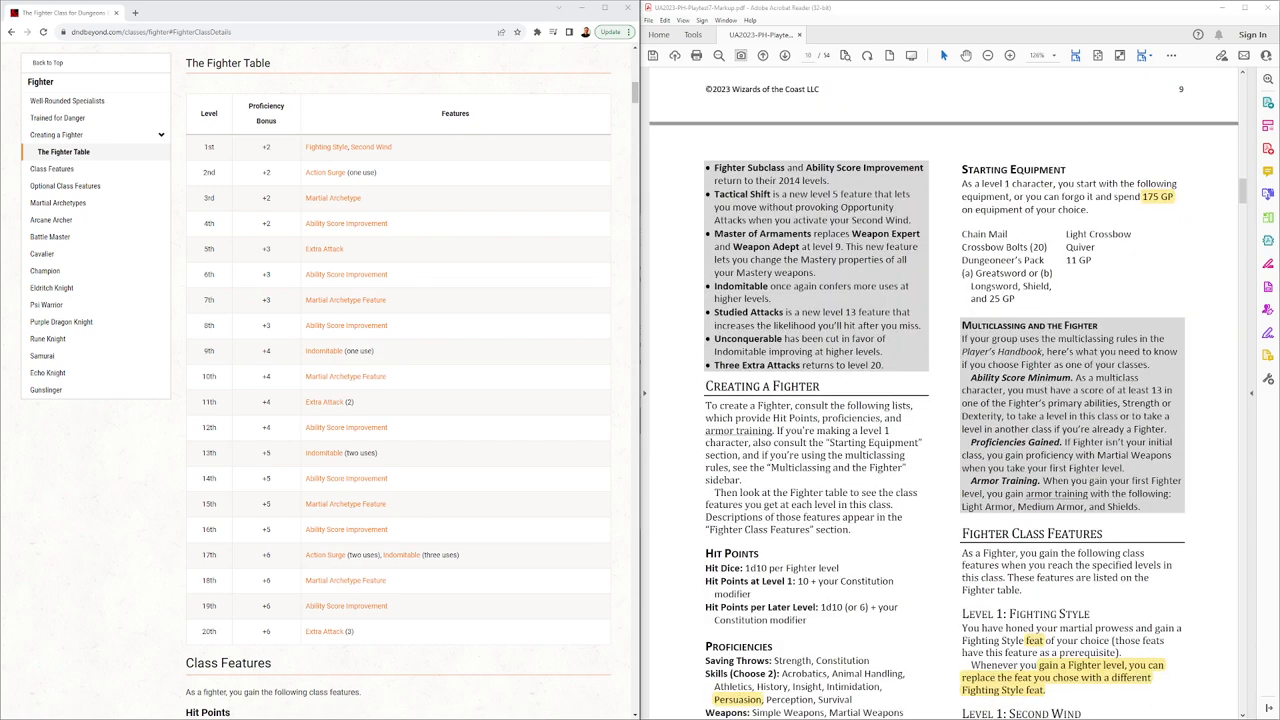
Step: Scroll to page 11 showing Fighting Style, Weapon Mastery, Action Surge, Tactical Mind and Studied Attacks
scroll(down, 3)
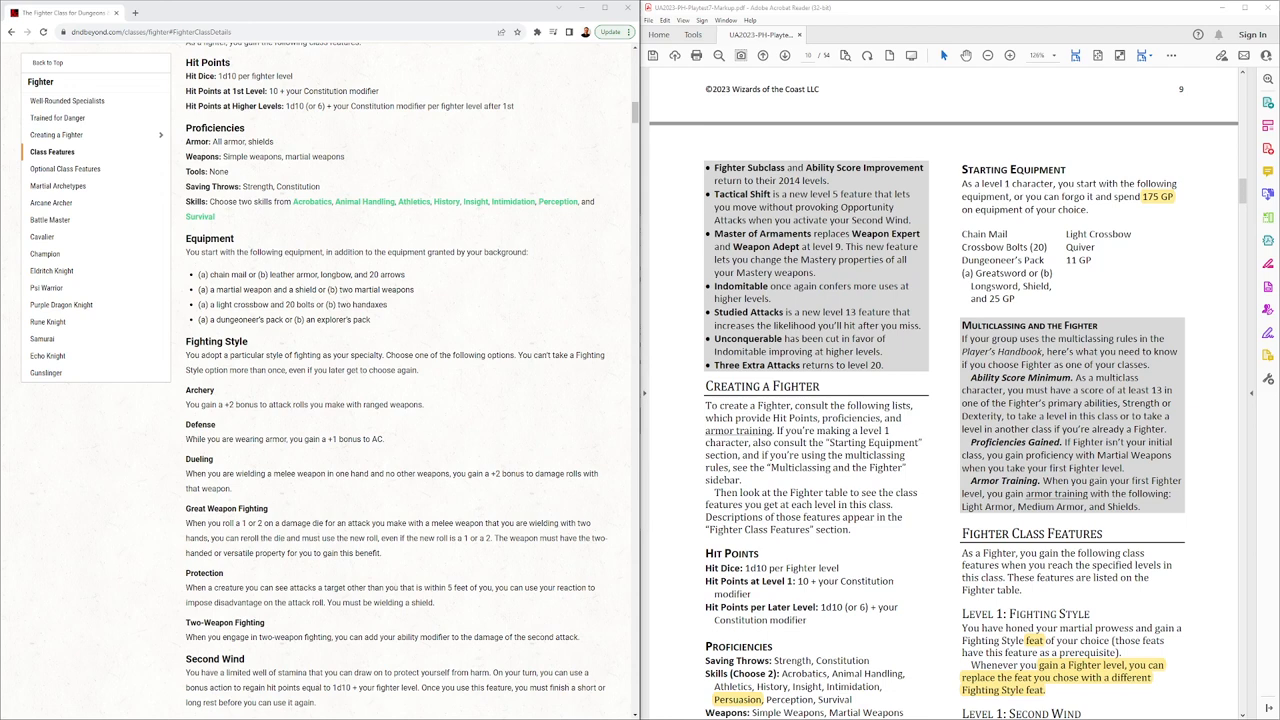
scroll(down, 3)
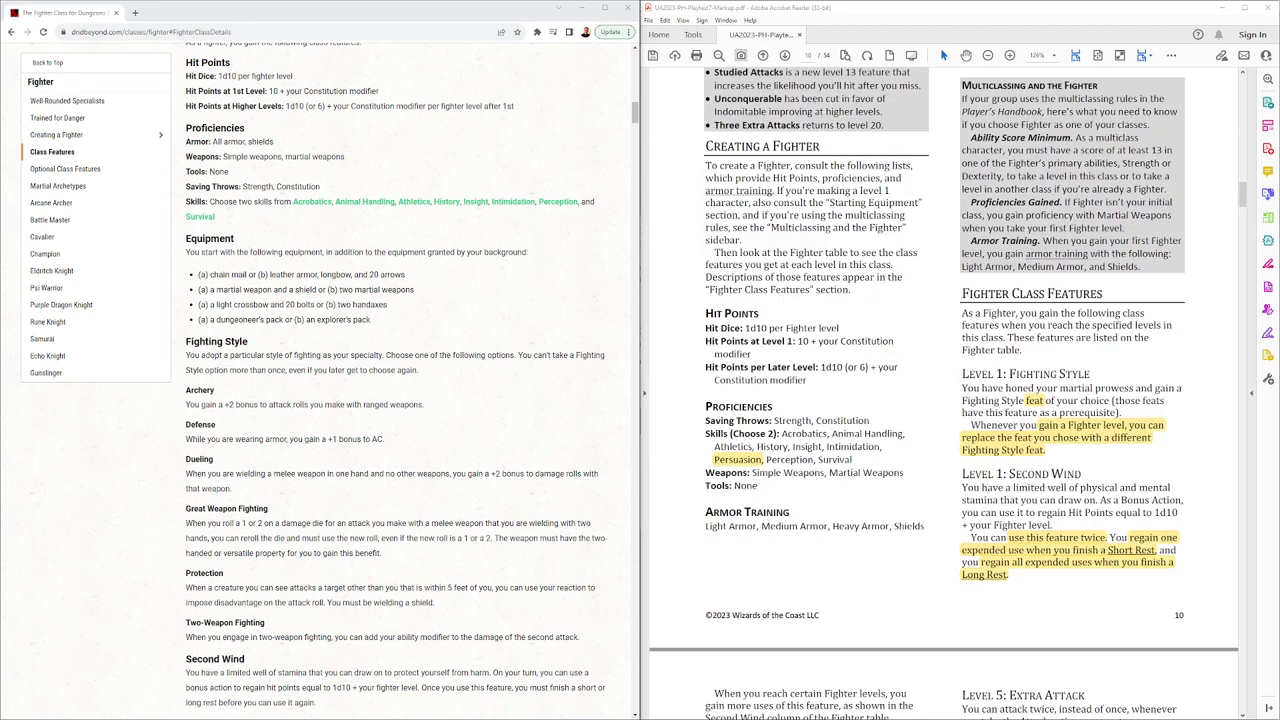
scroll(down, 3)
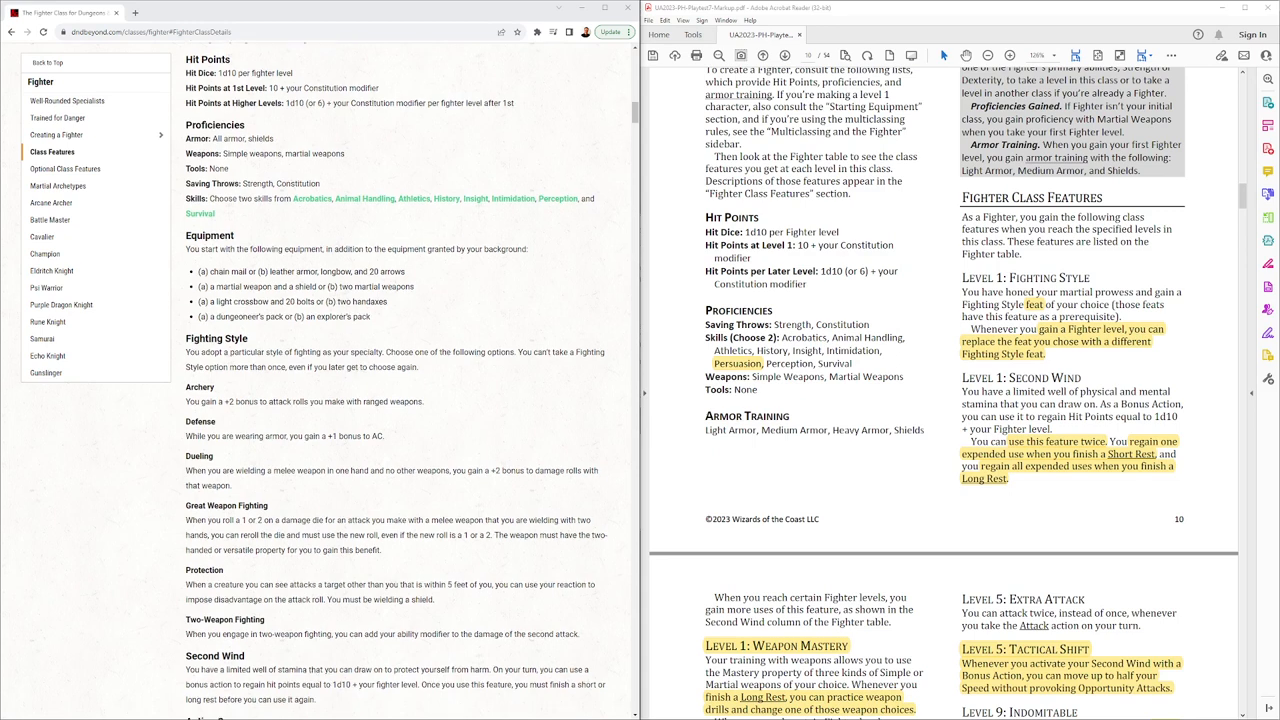
scroll(down, 3)
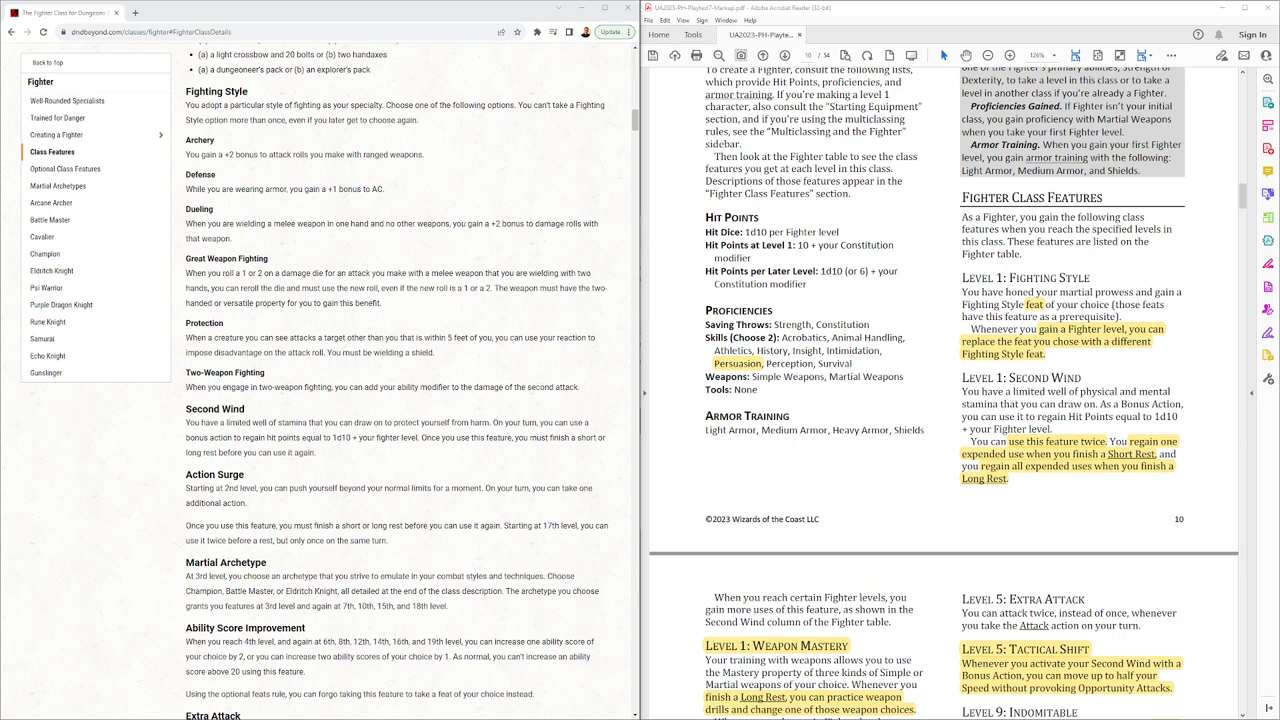
scroll(down, 3)
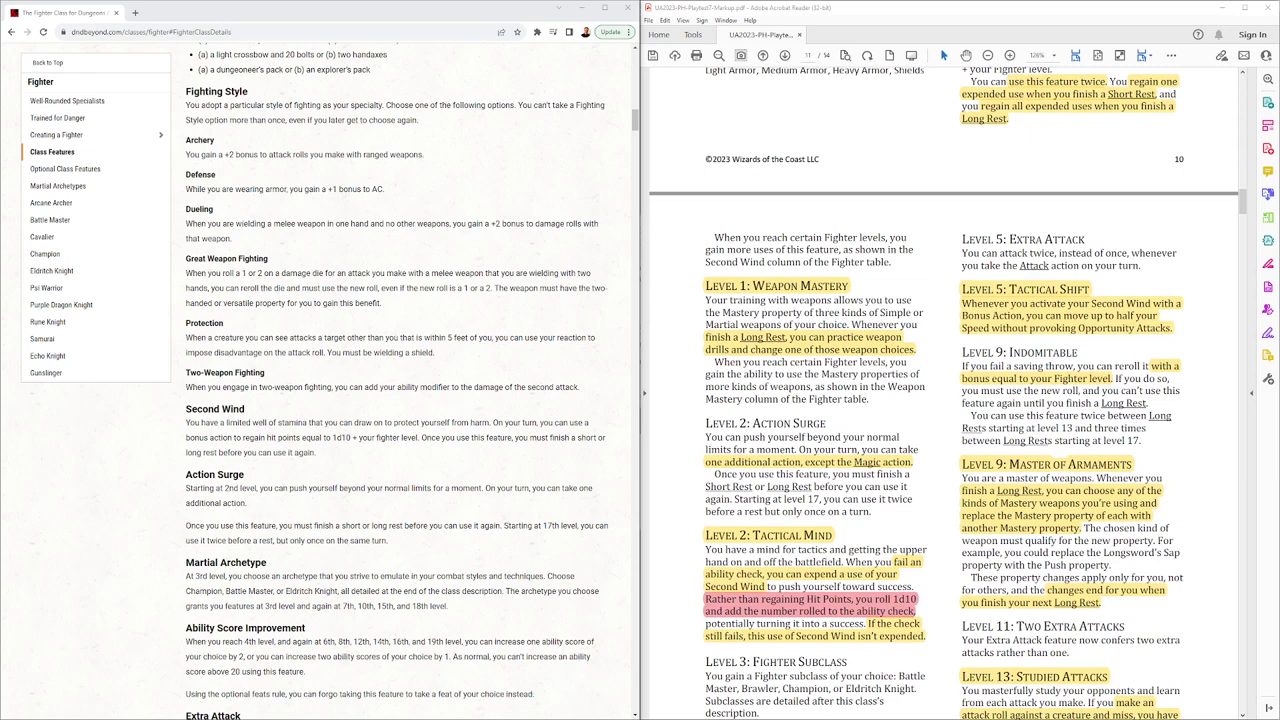
Step: Scroll further down page 11 until Three Extra Attacks and the Fighter Subclasses heading appear
scroll(down, 3)
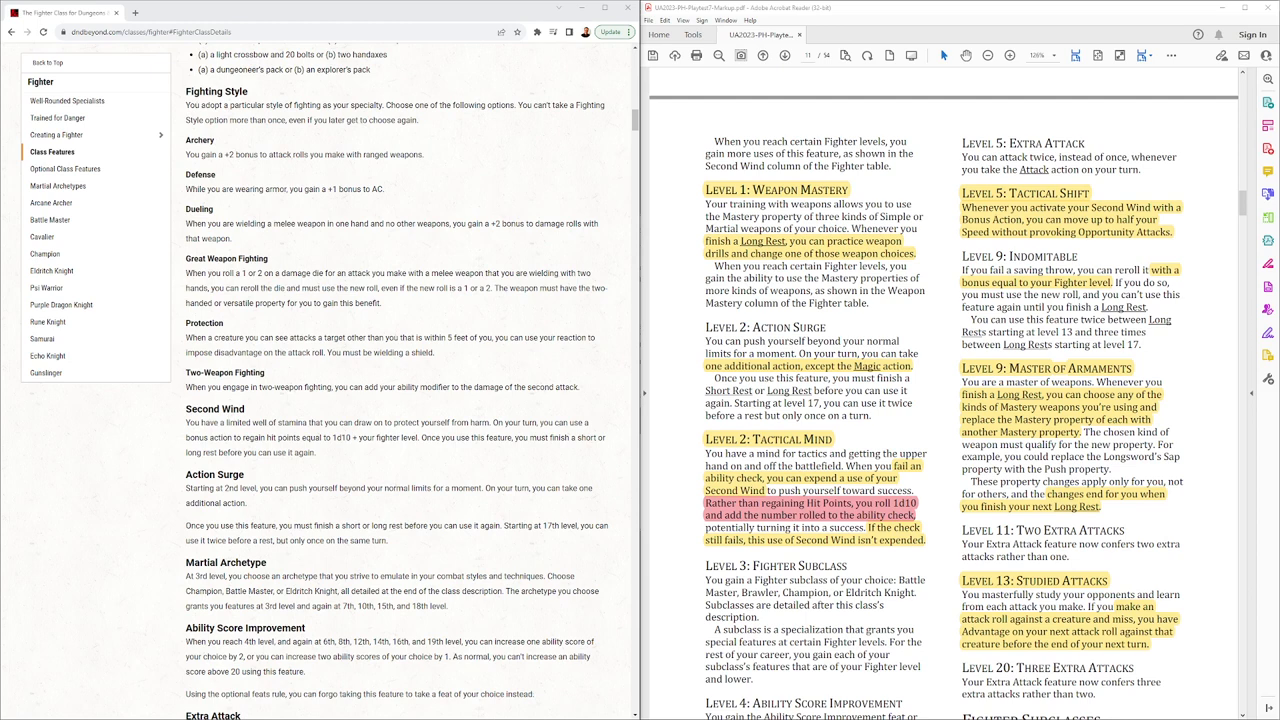
scroll(down, 3)
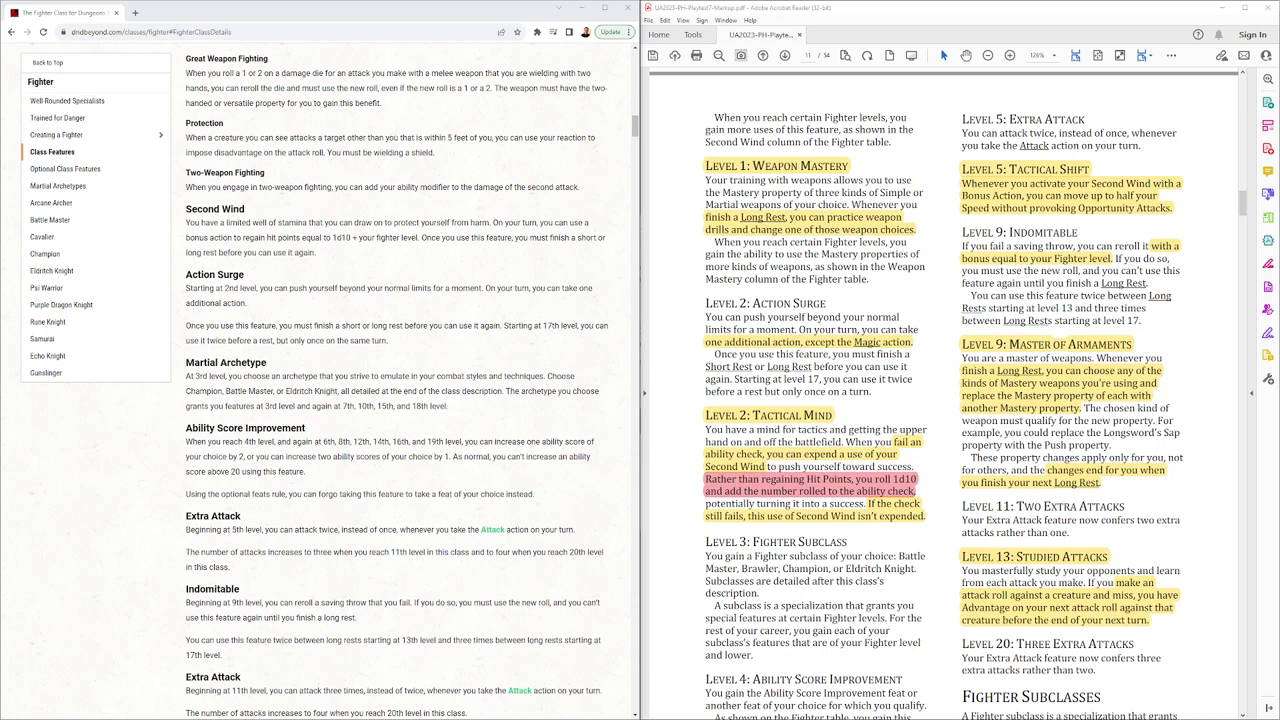
Step: Scroll to the Battle Master page showing Combat Superiority, Know Your Enemy and Maneuver Options
scroll(down, 3)
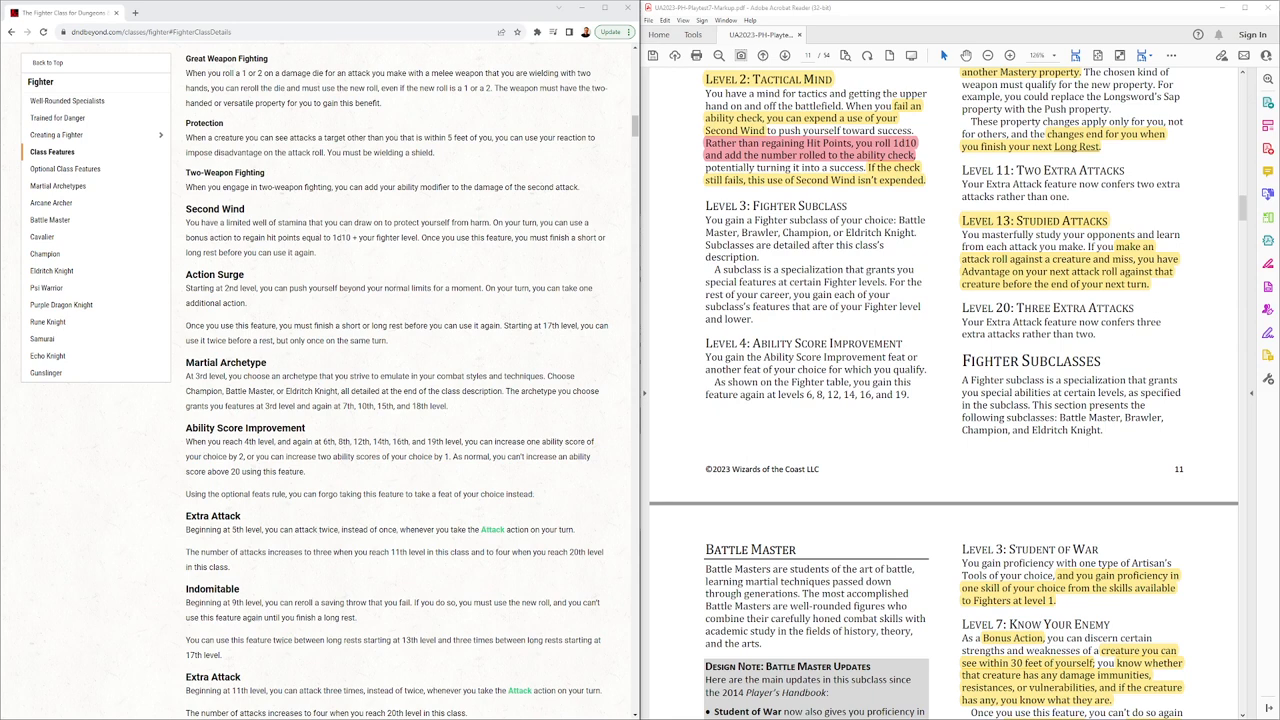
scroll(down, 3)
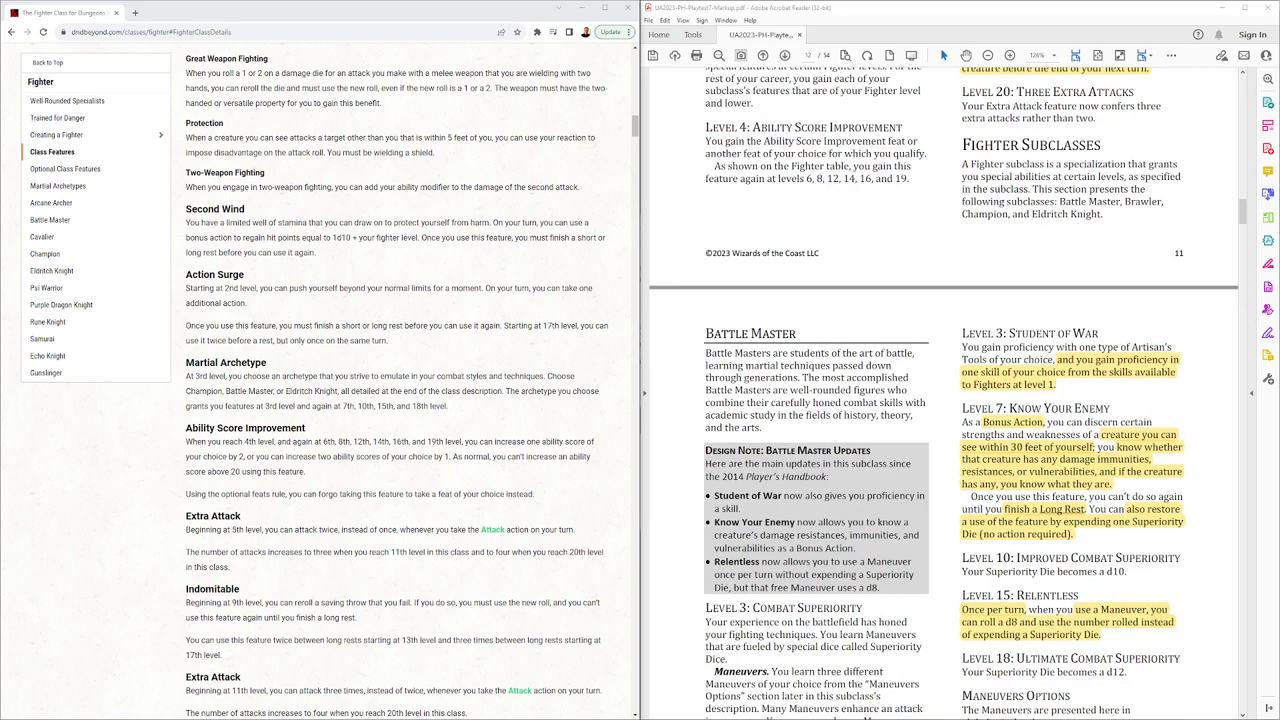
scroll(down, 3)
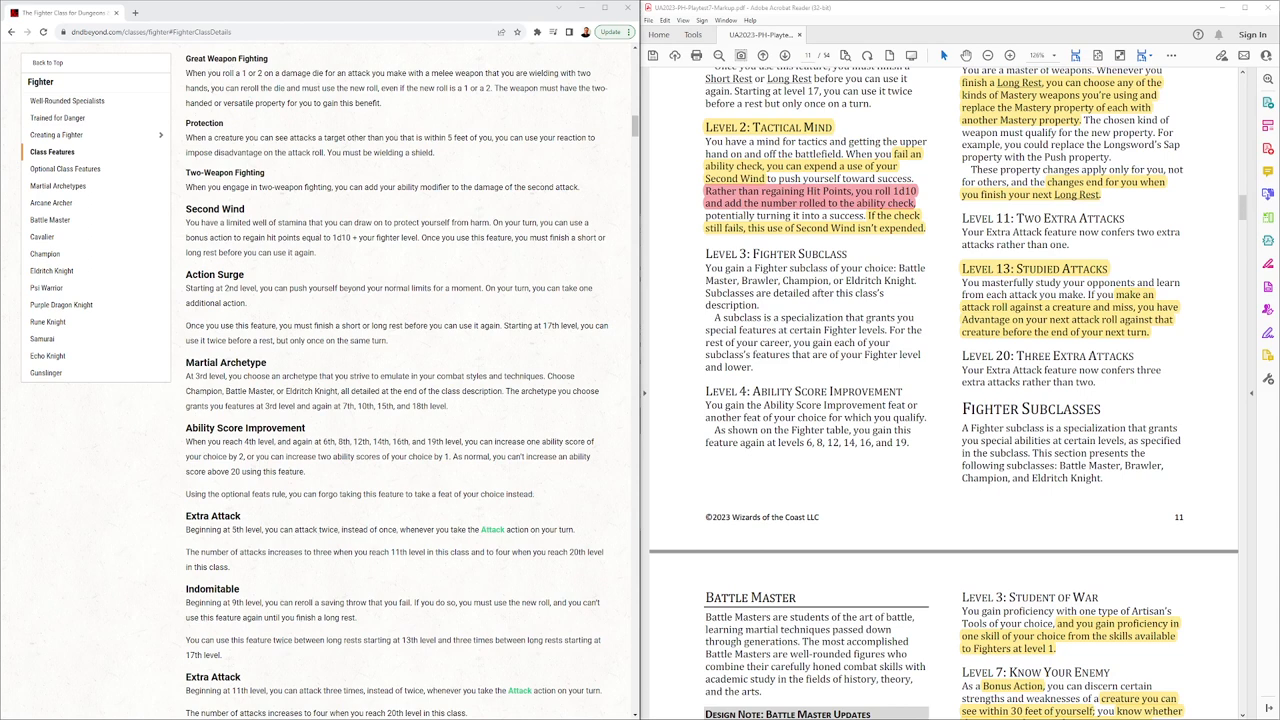
scroll(down, 3)
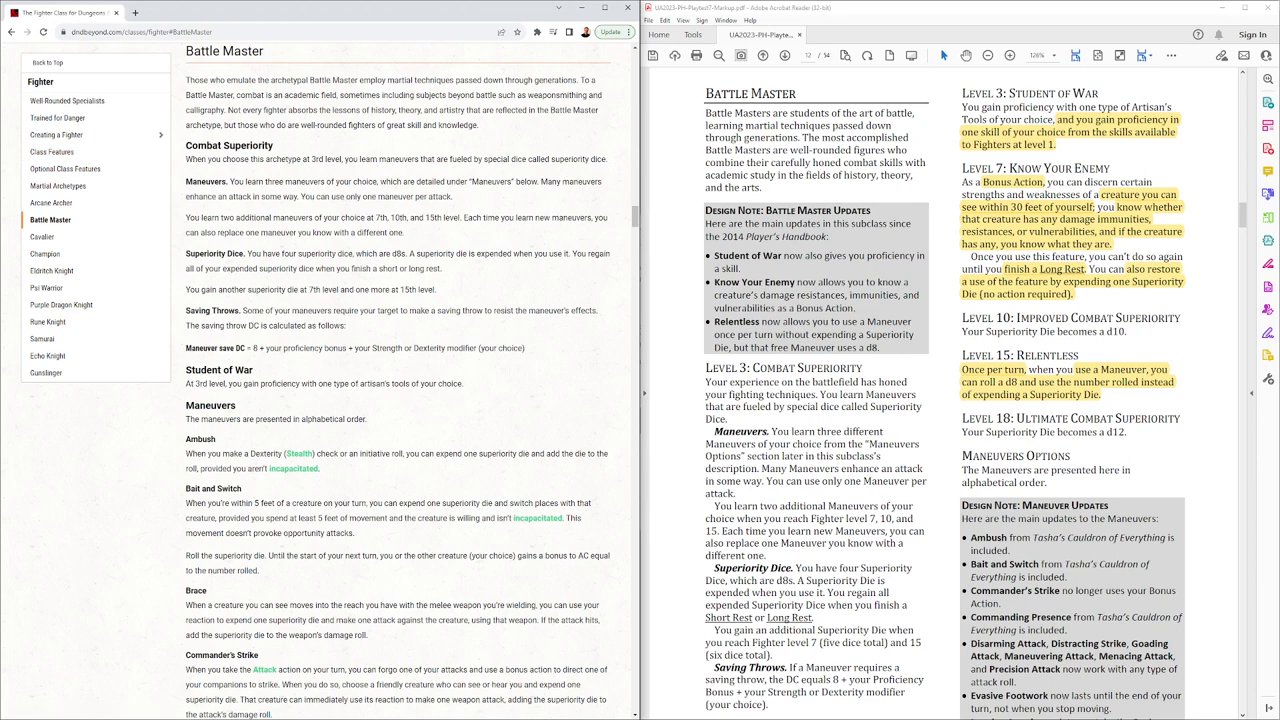
Step: Scroll to the Battle Master maneuvers, Ambush through Menacing Attack, then focus the browser window
scroll(down, 3)
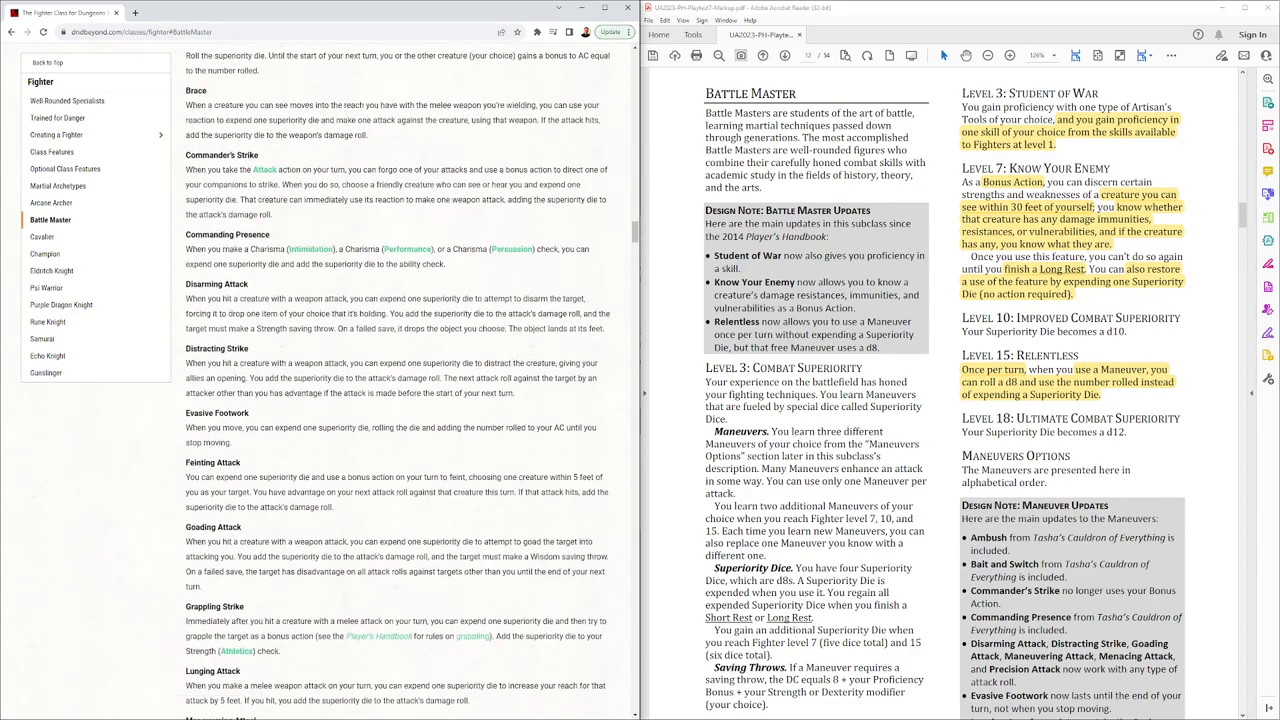
scroll(down, 3)
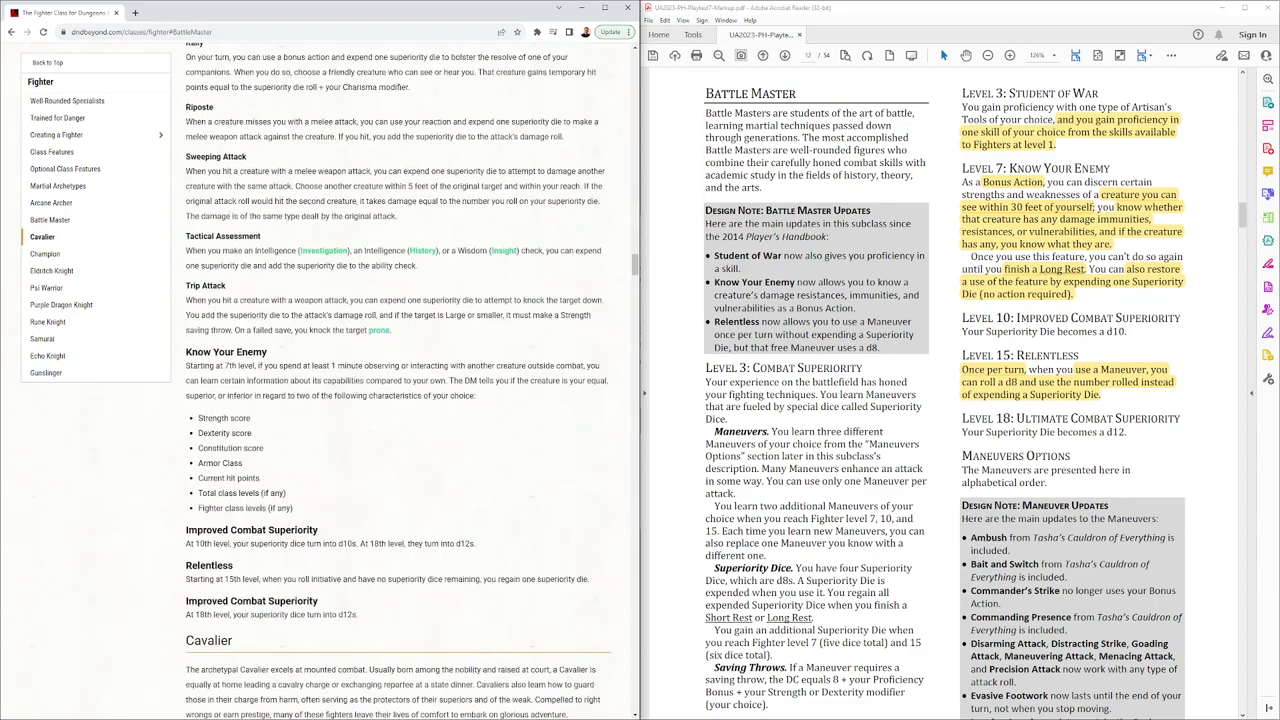
scroll(down, 3)
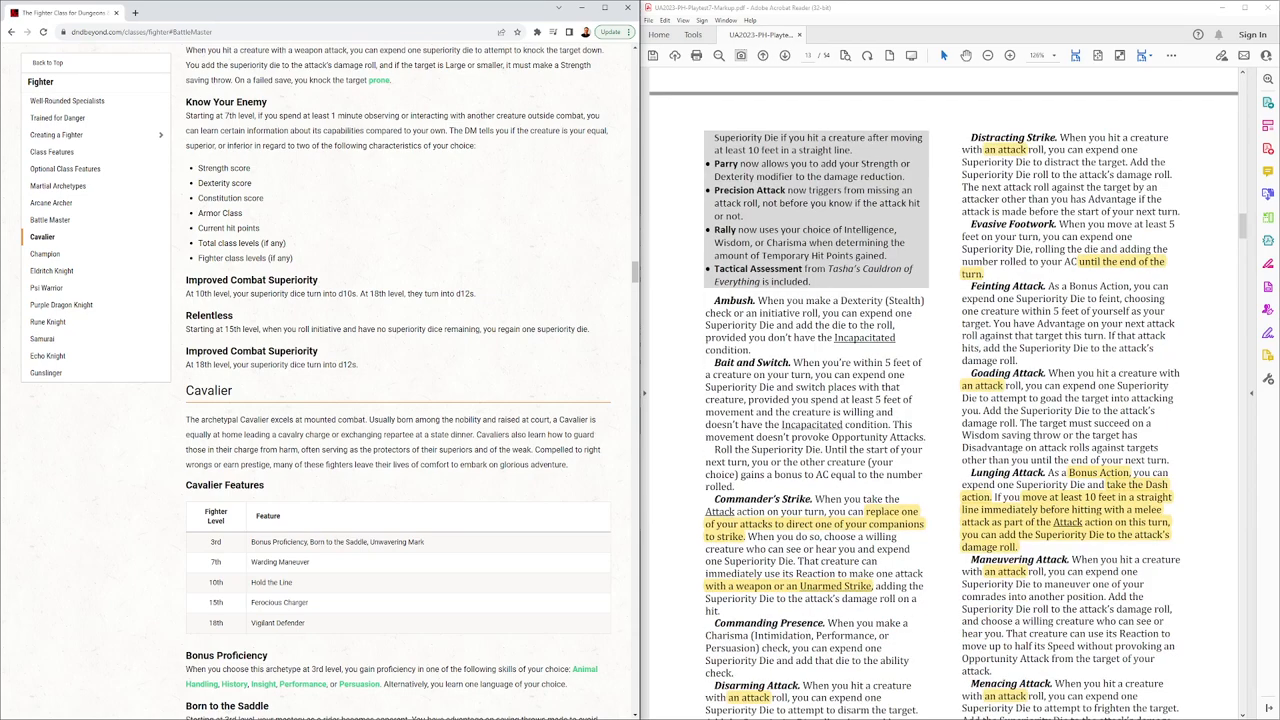
click(50, 218)
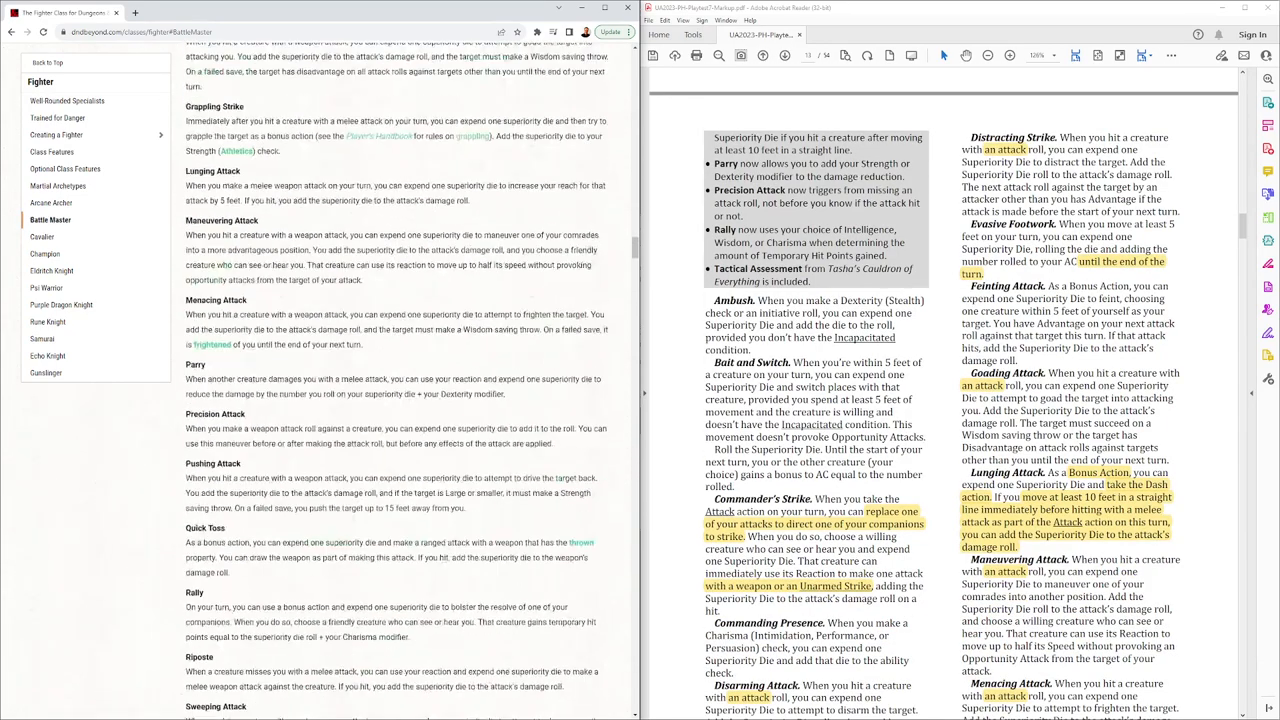
Step: Scroll through the remaining maneuvers, Parry to Tactical Assessment, until the Brawler heading appears
scroll(up, 3)
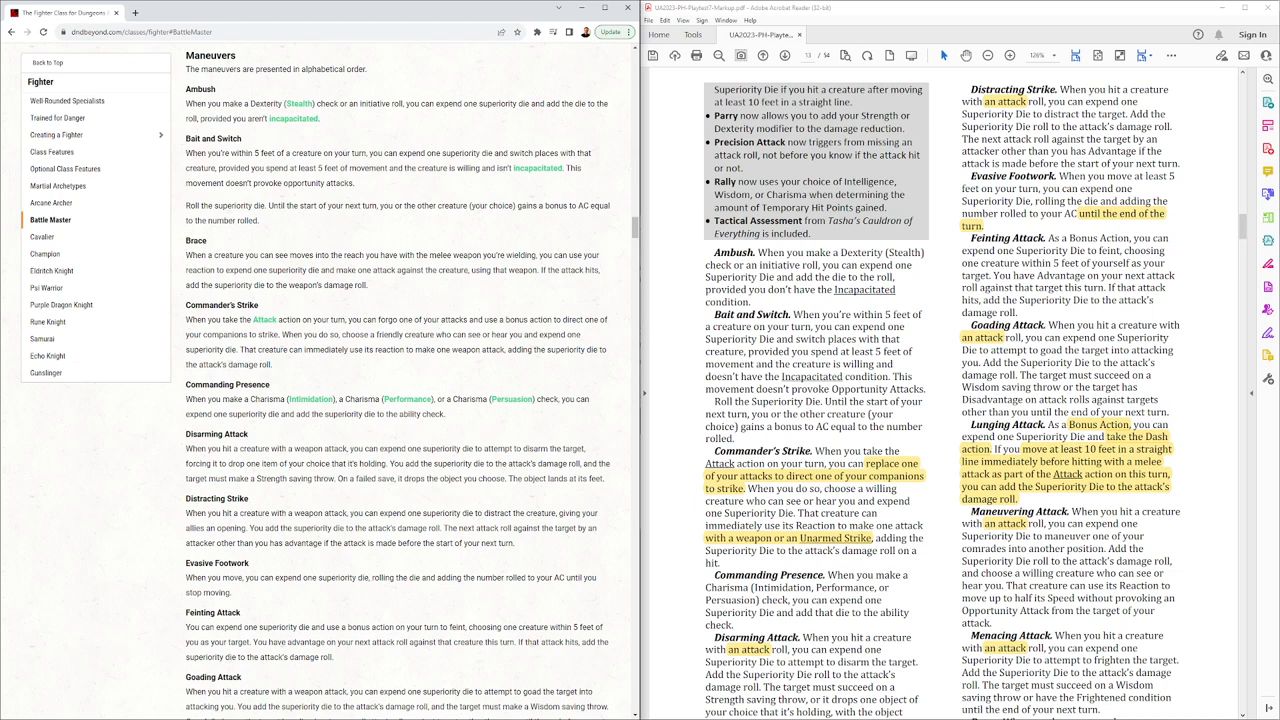
scroll(down, 3)
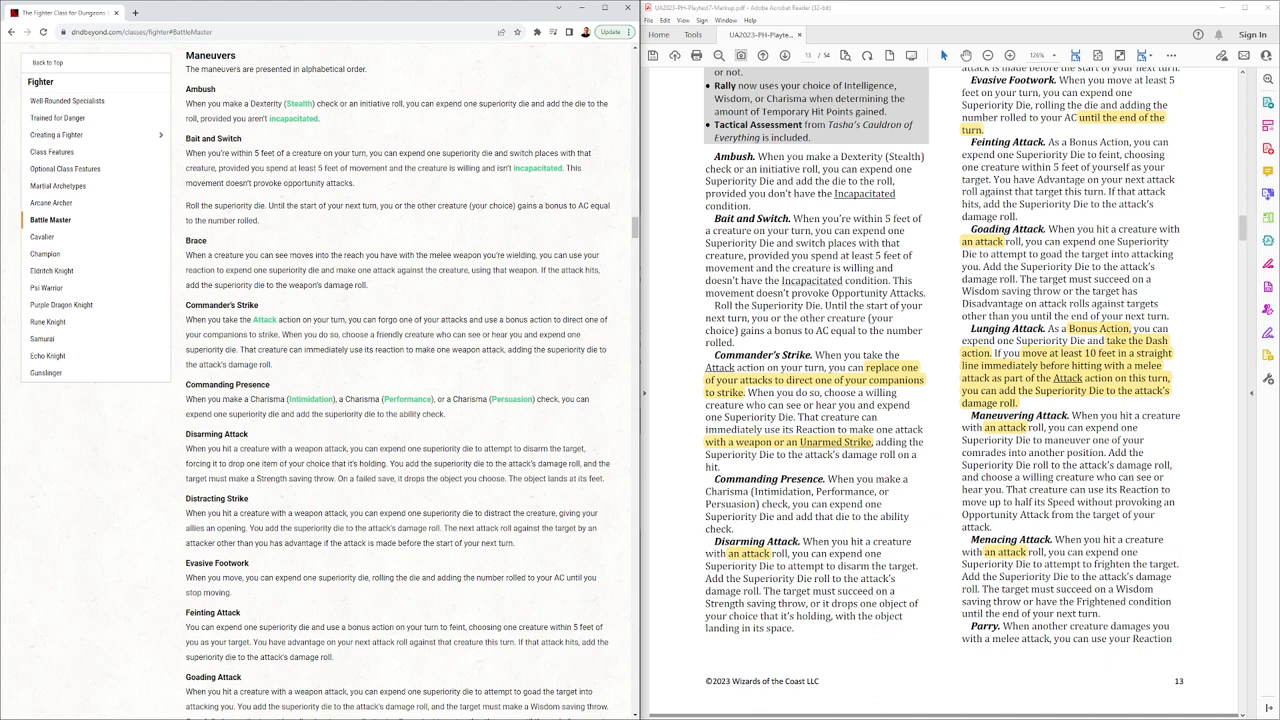
scroll(down, 3)
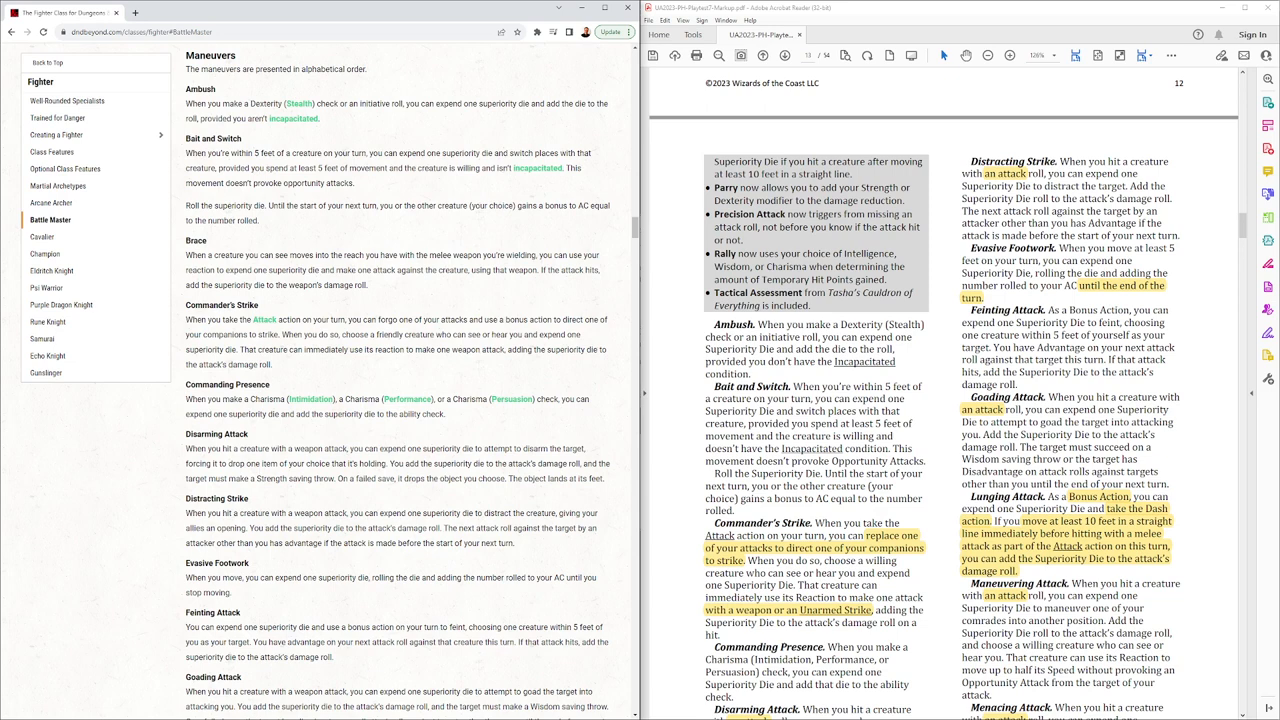
scroll(down, 3)
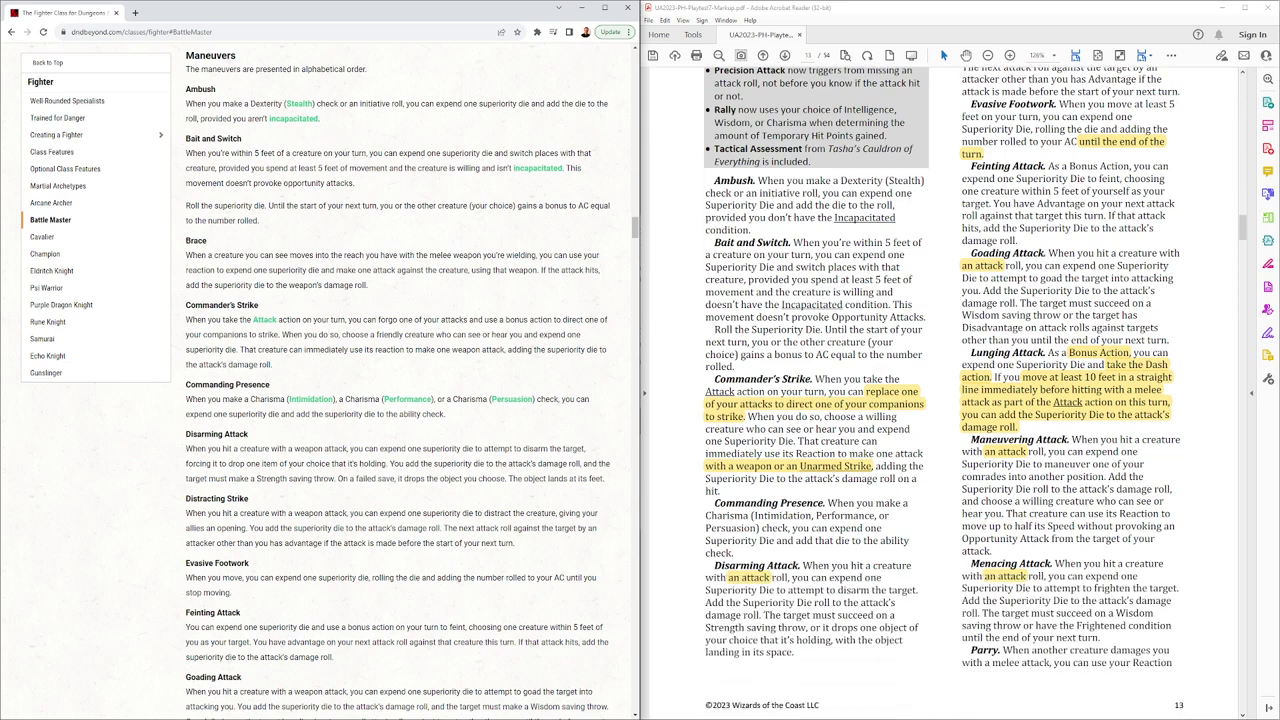
scroll(down, 3)
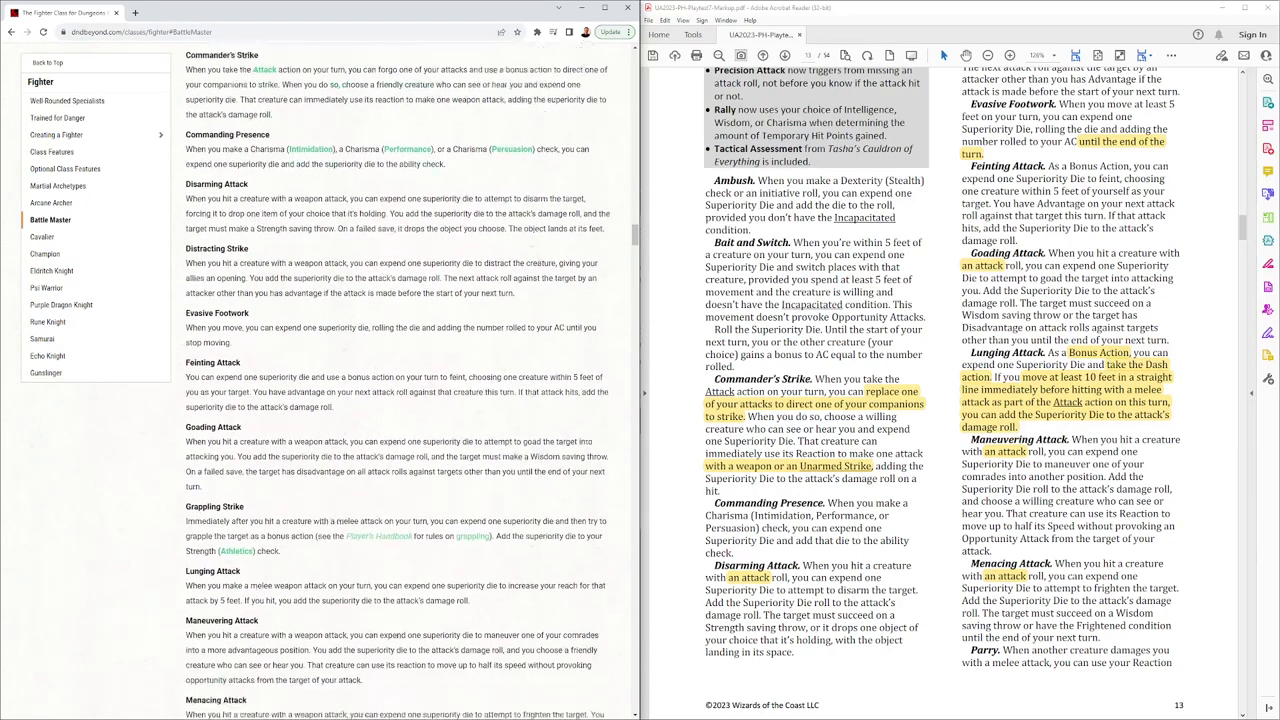
scroll(down, 3)
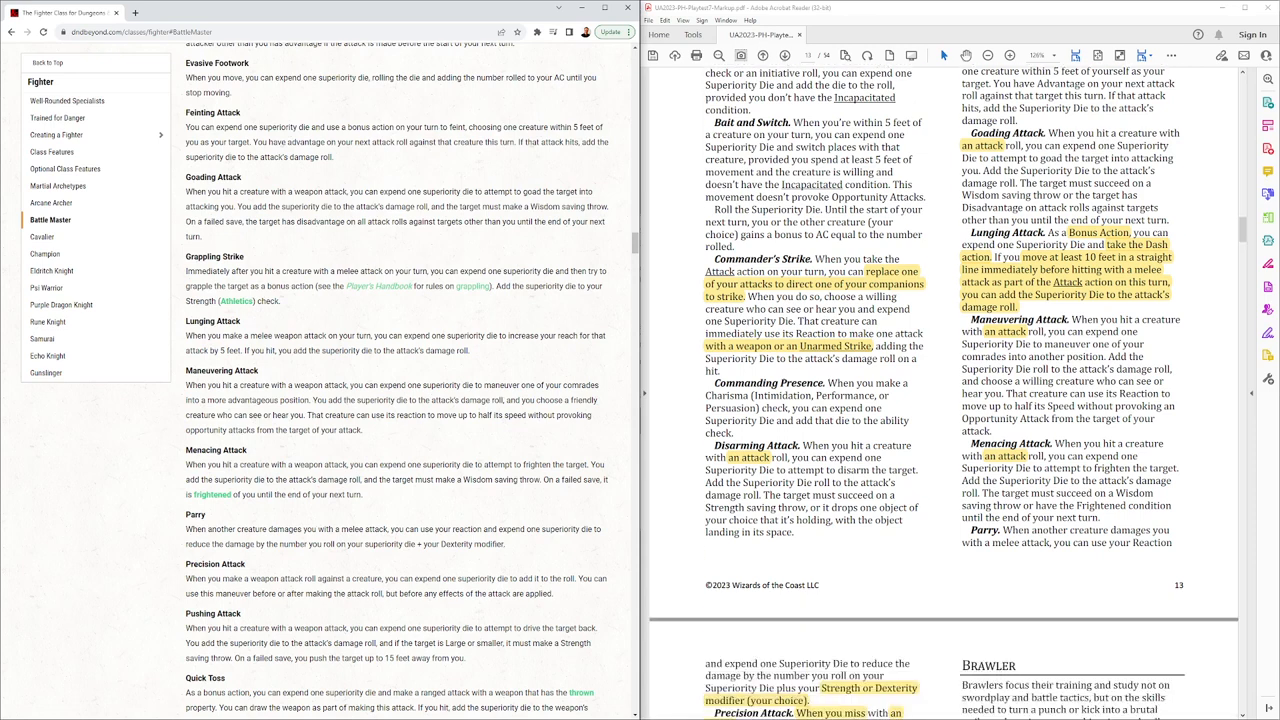
scroll(down, 3)
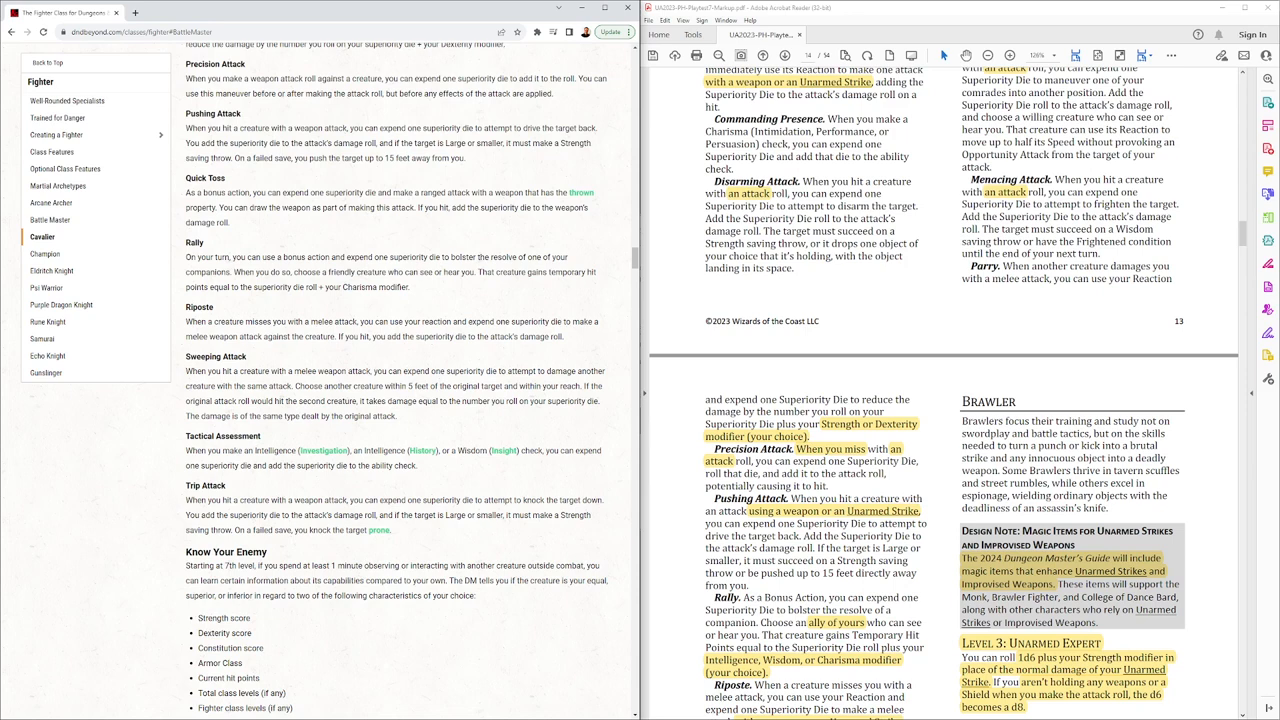
scroll(down, 3)
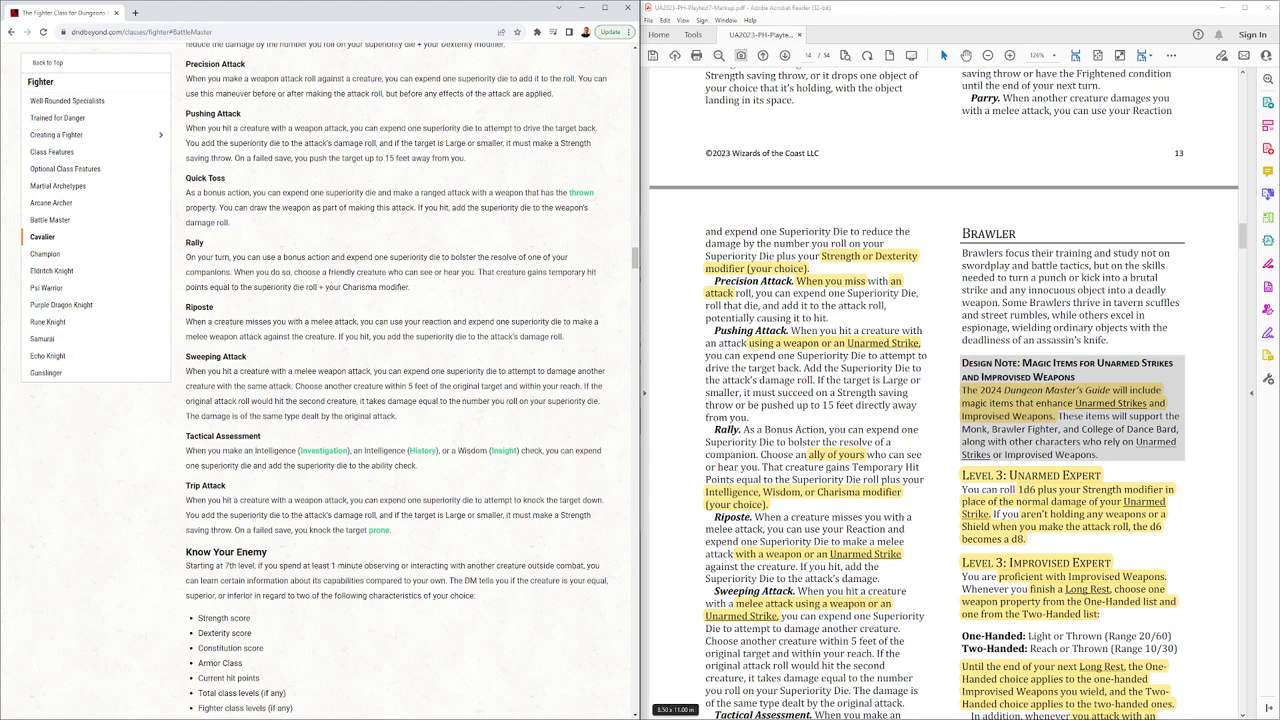
scroll(down, 3)
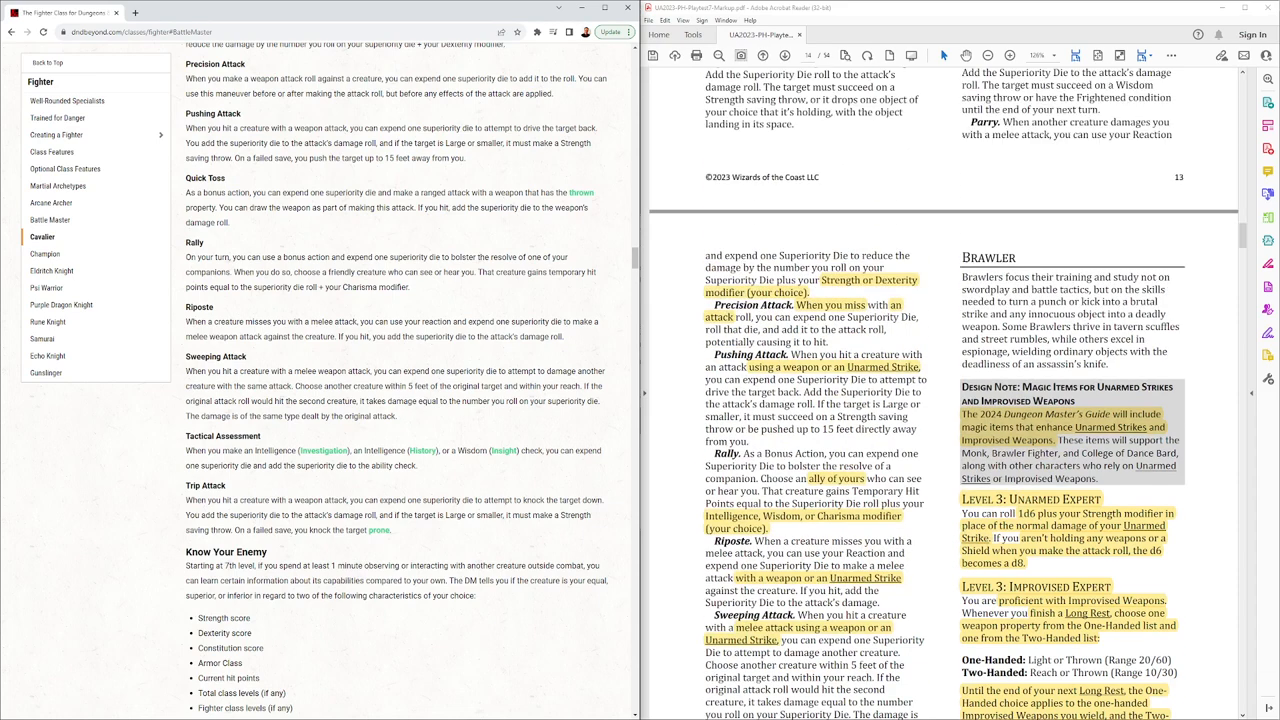
Step: Scroll through the Brawler features, Unarmed Expert to Level 18 Unarmed Specialist, reaching the Champion heading
scroll(down, 3)
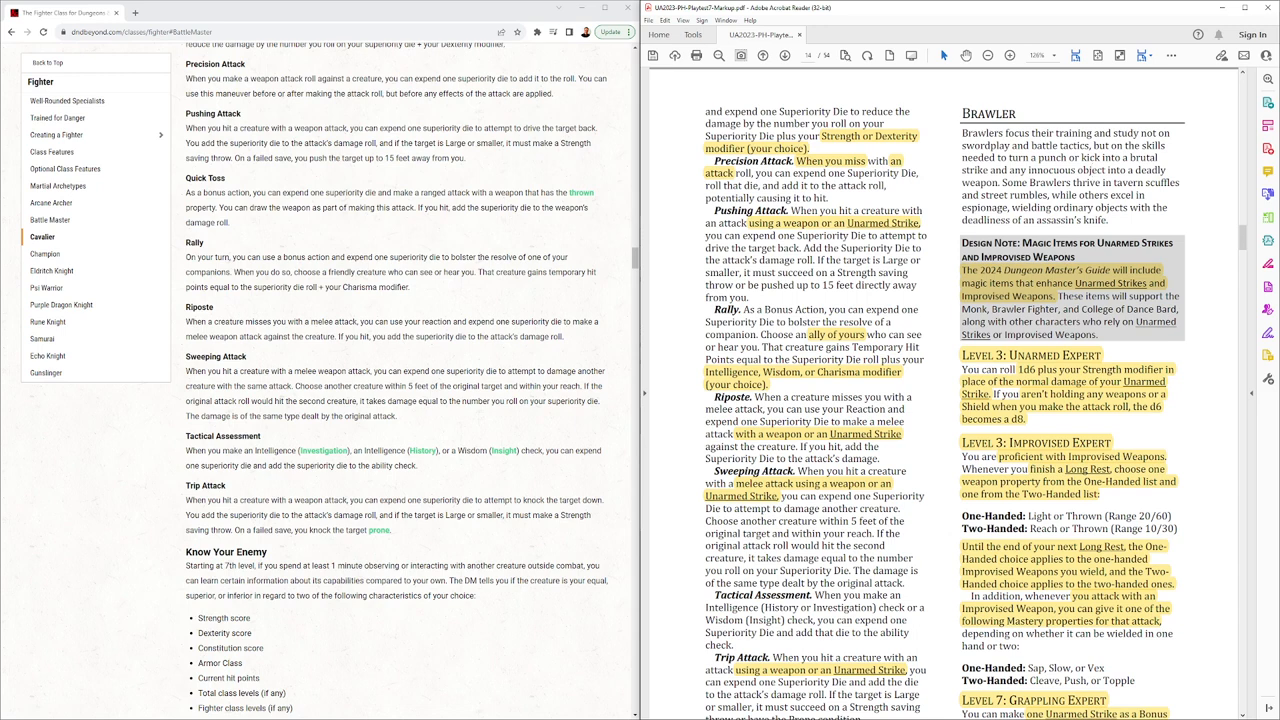
scroll(down, 3)
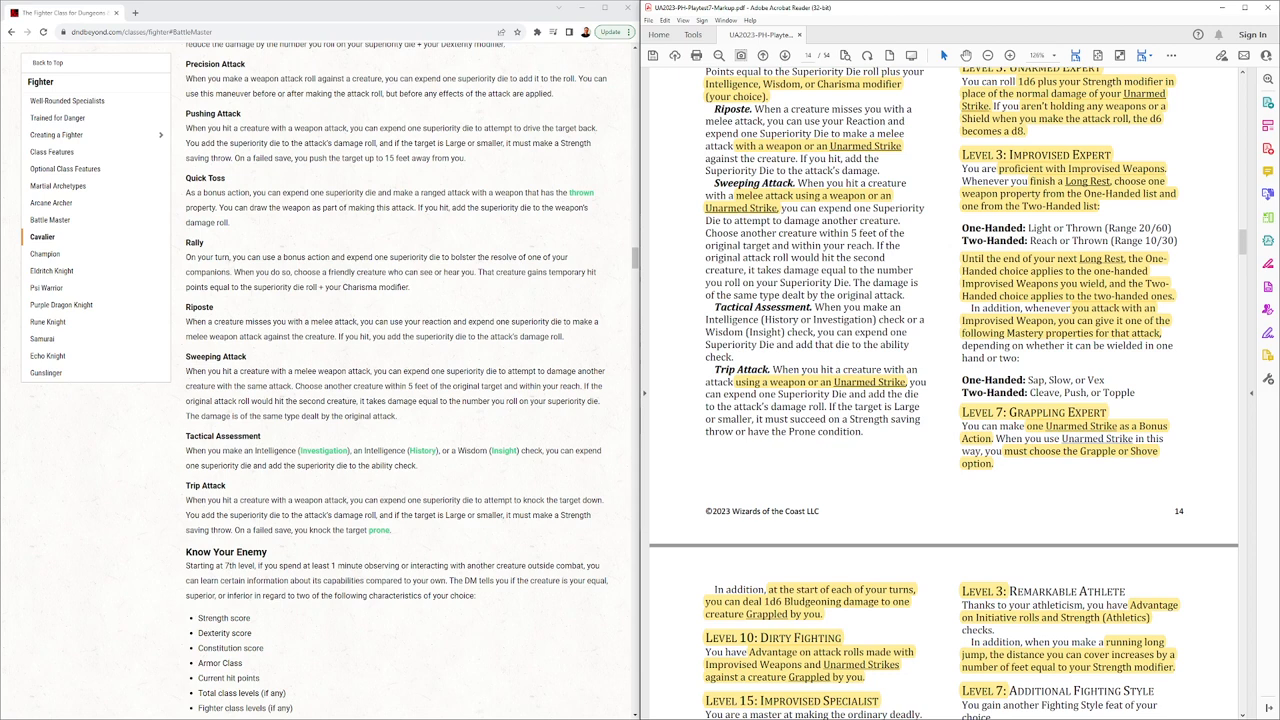
scroll(down, 3)
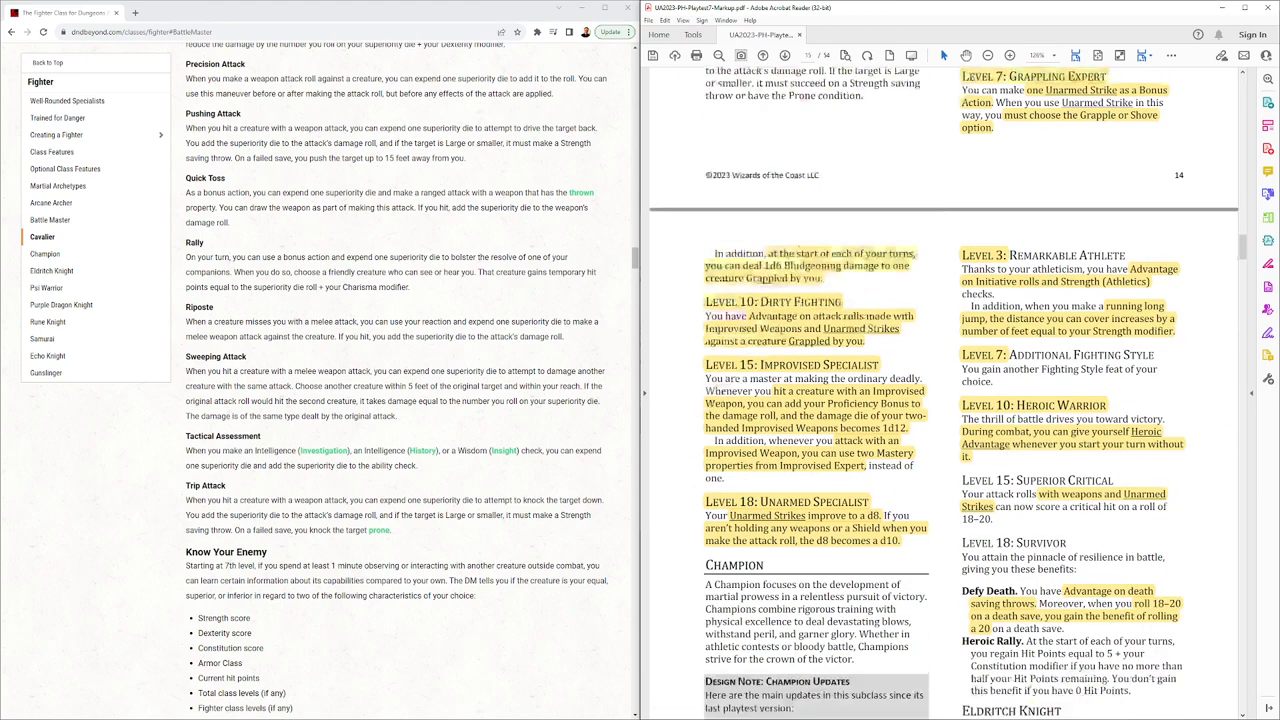
scroll(down, 3)
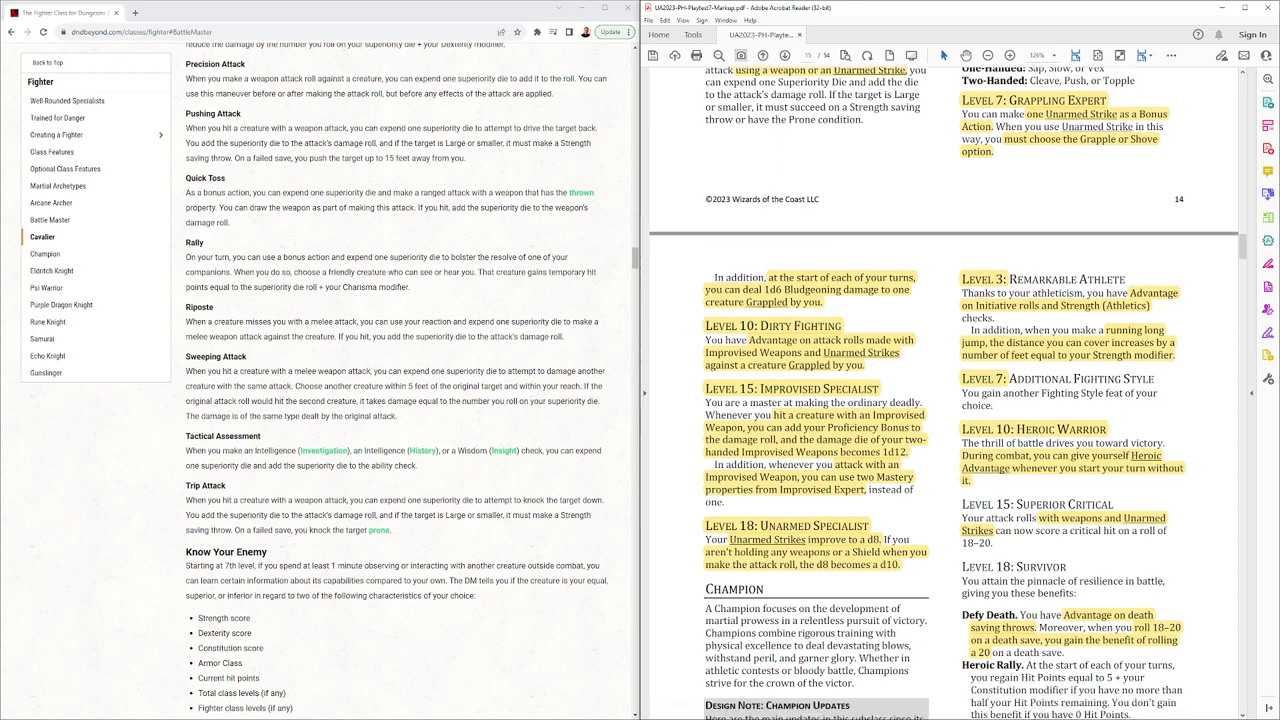
scroll(down, 3)
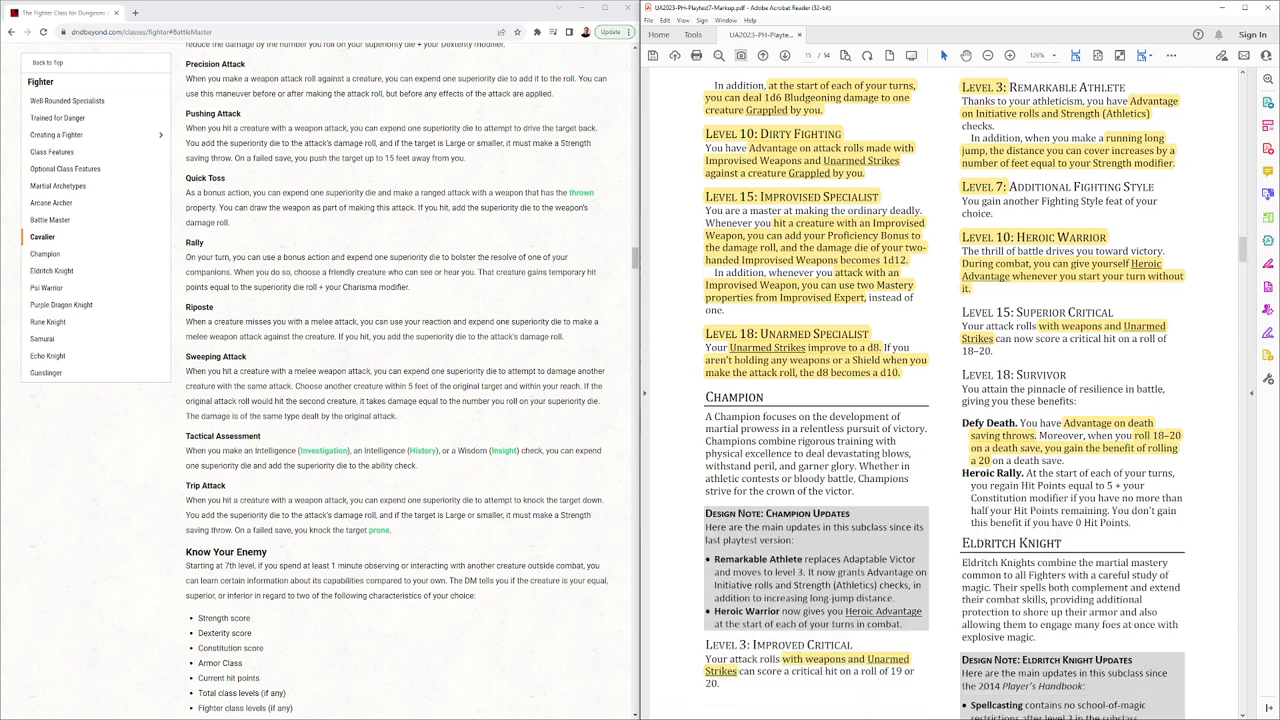
Step: Jump the web page to Champion and scroll the PDF to Improved Critical through Survivor beside Eldritch Knight
click(44, 252)
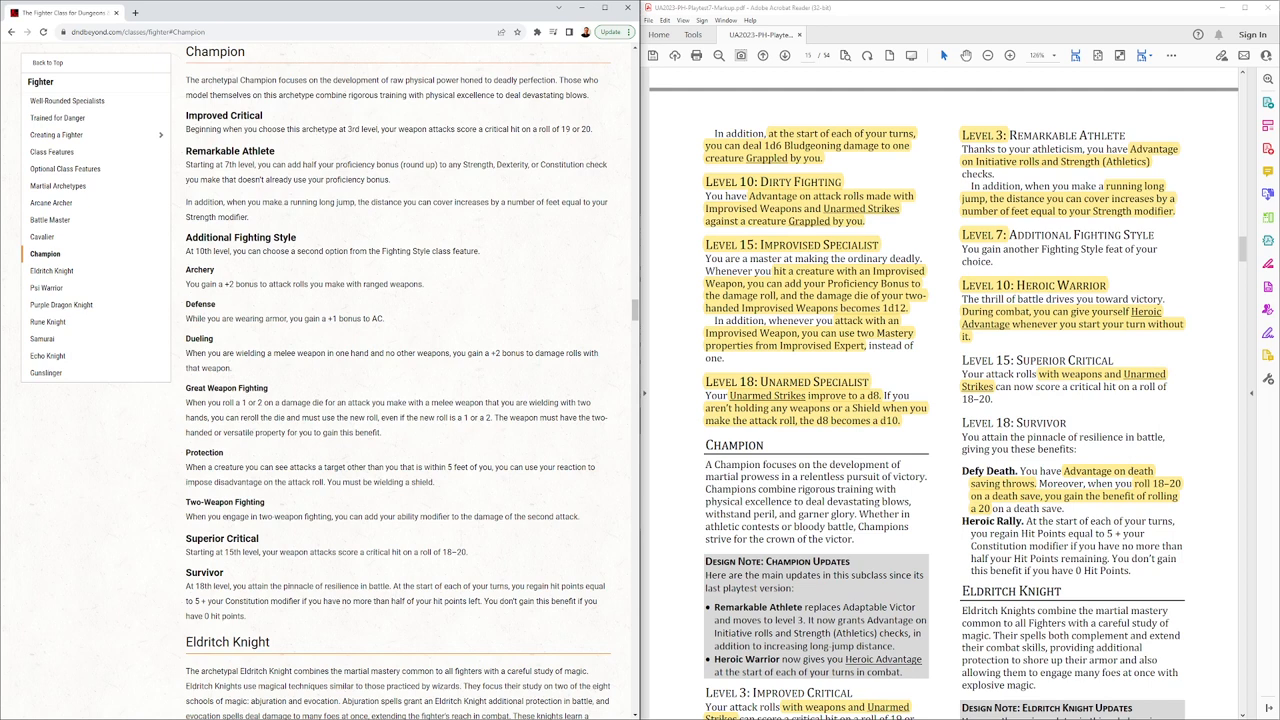
scroll(down, 3)
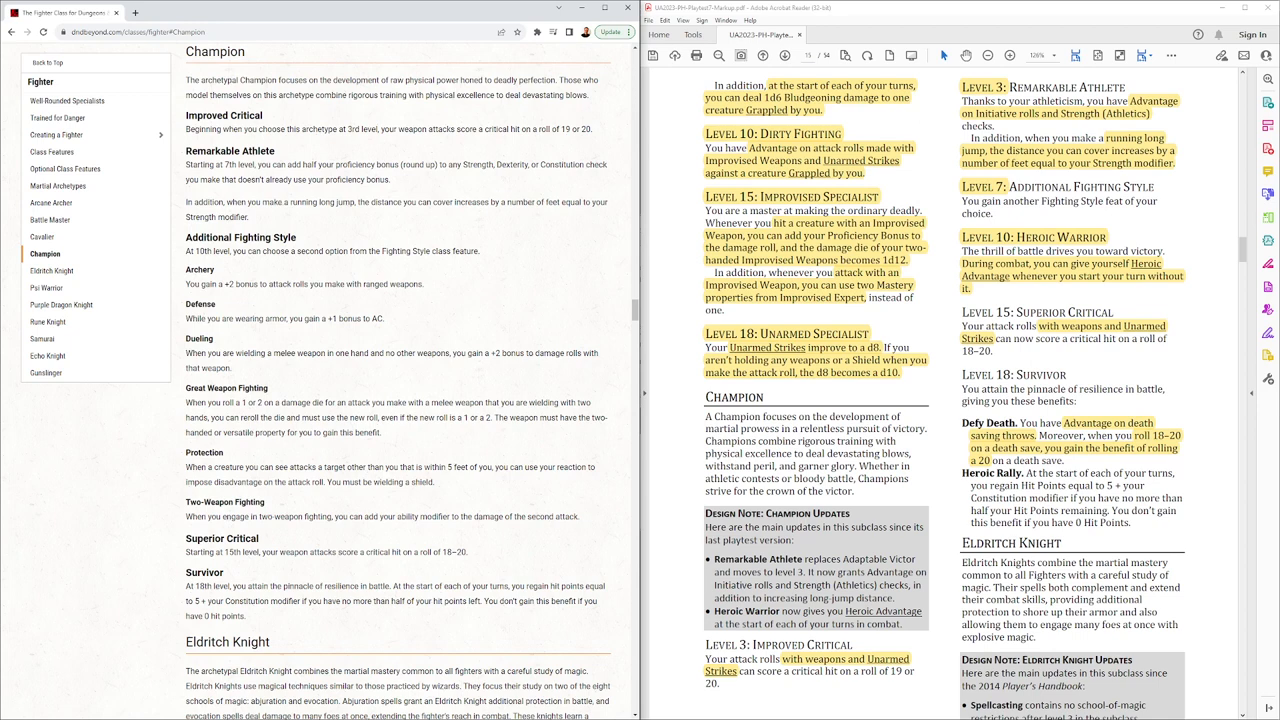
scroll(down, 3)
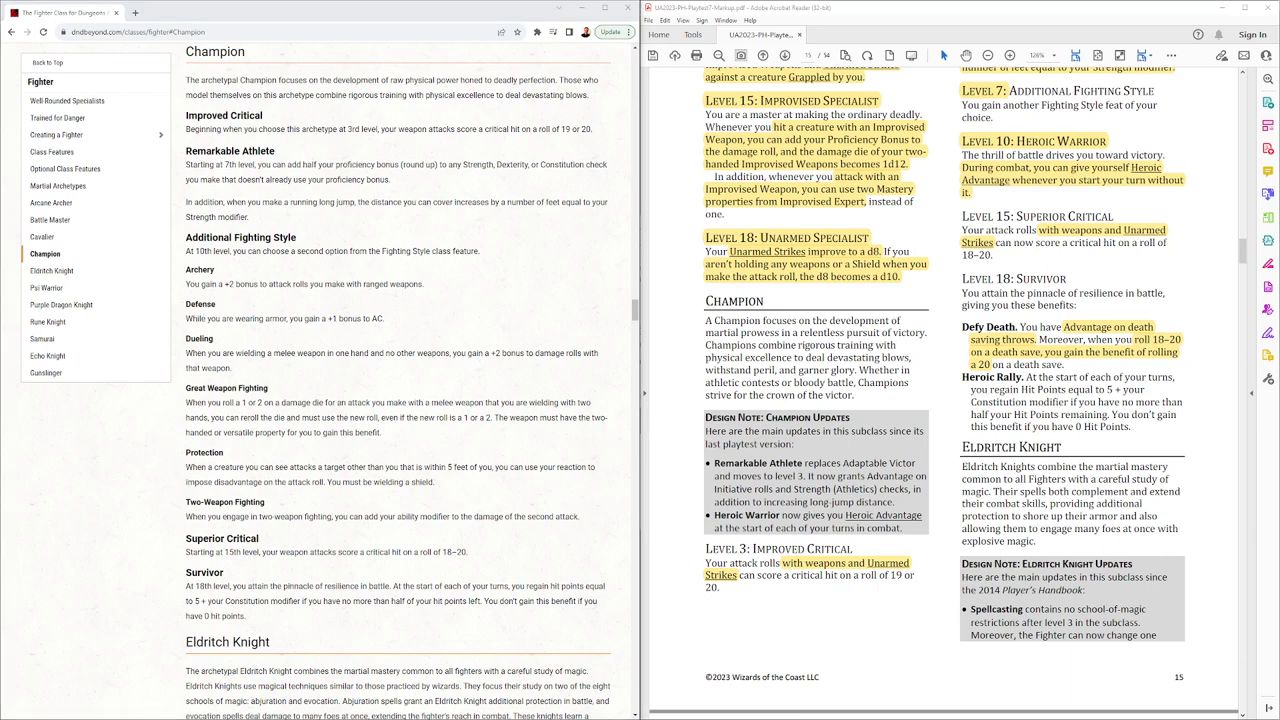
scroll(down, 3)
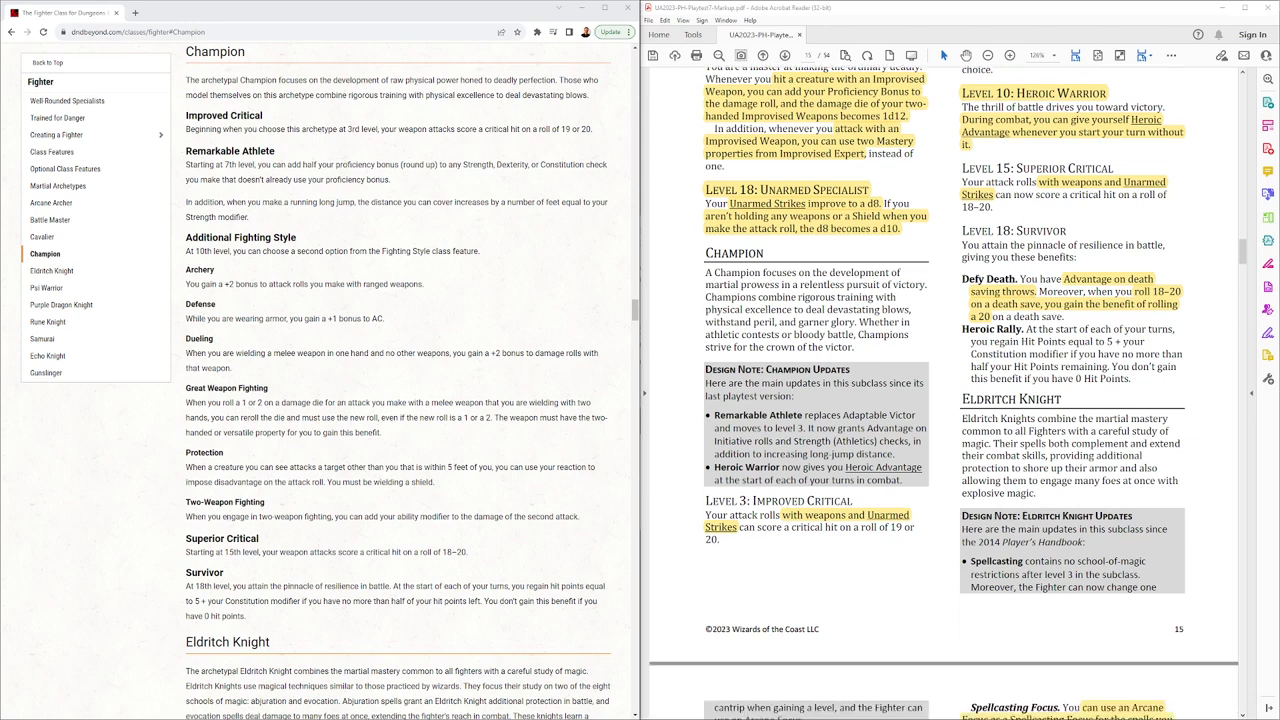
Step: Scroll through Eldritch Knight Spellcasting, War Bond and War Magic to Level 18 Improved War Magic
scroll(down, 3)
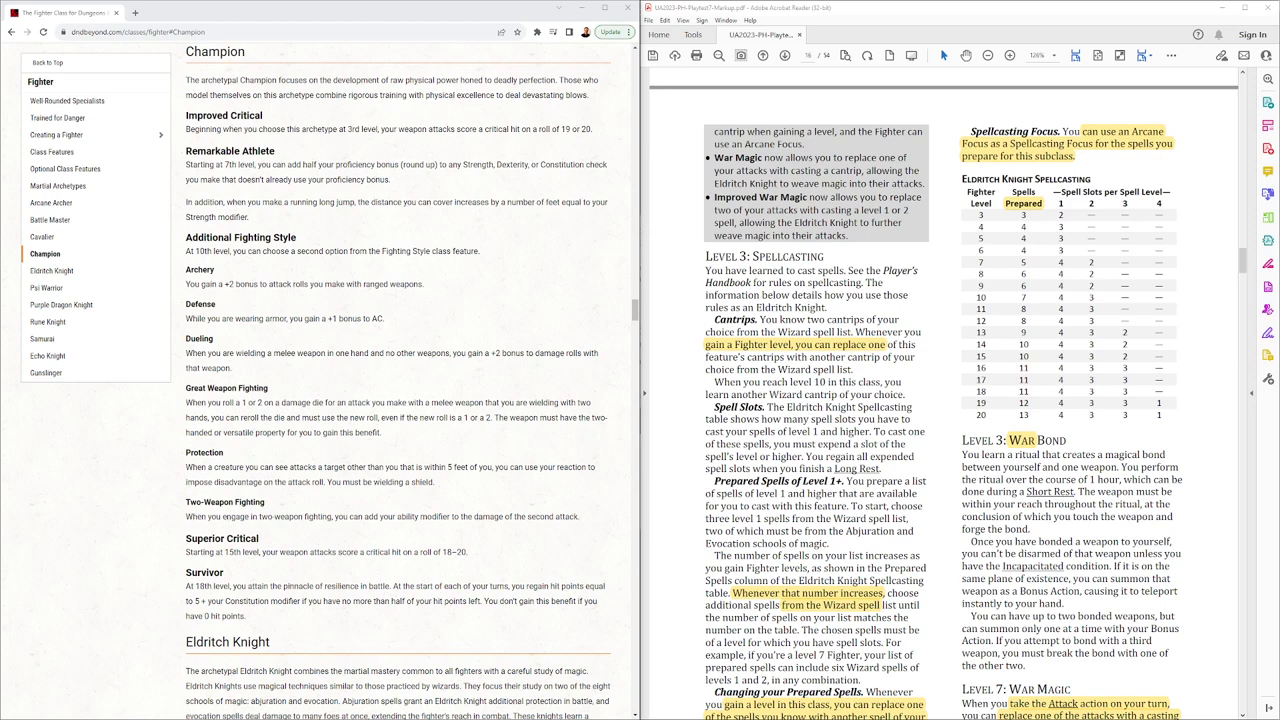
scroll(down, 3)
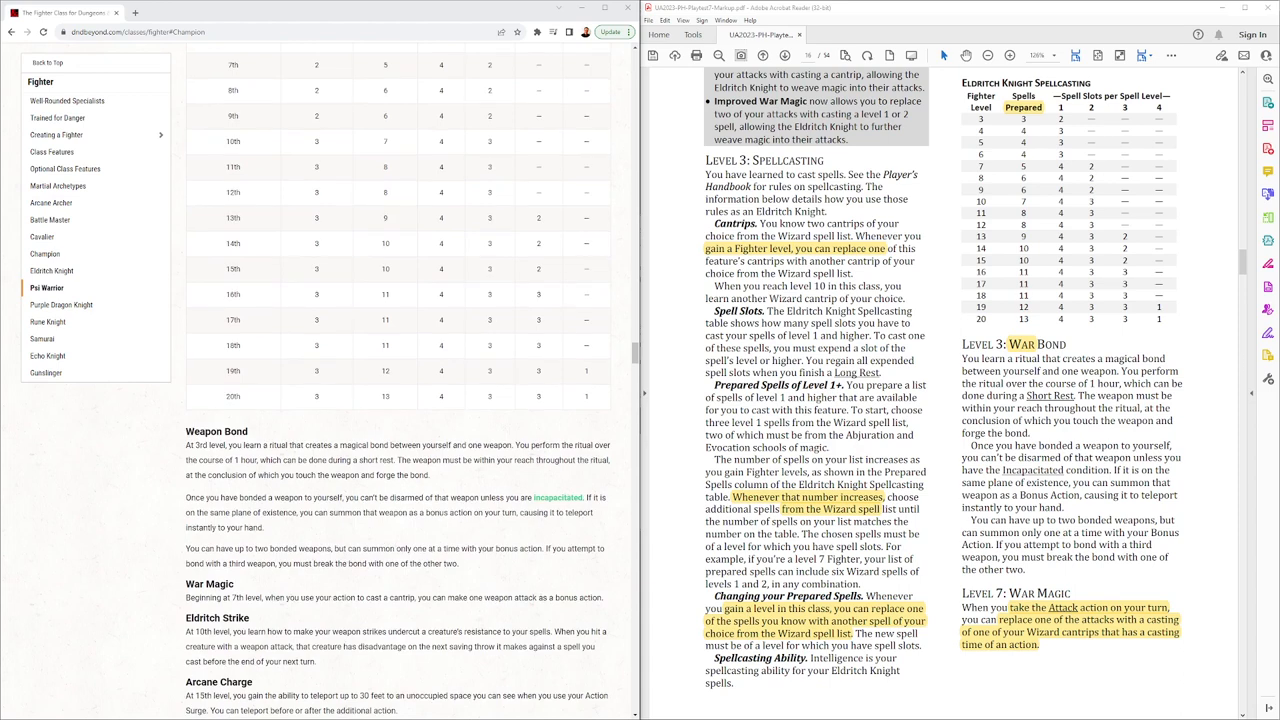
scroll(down, 3)
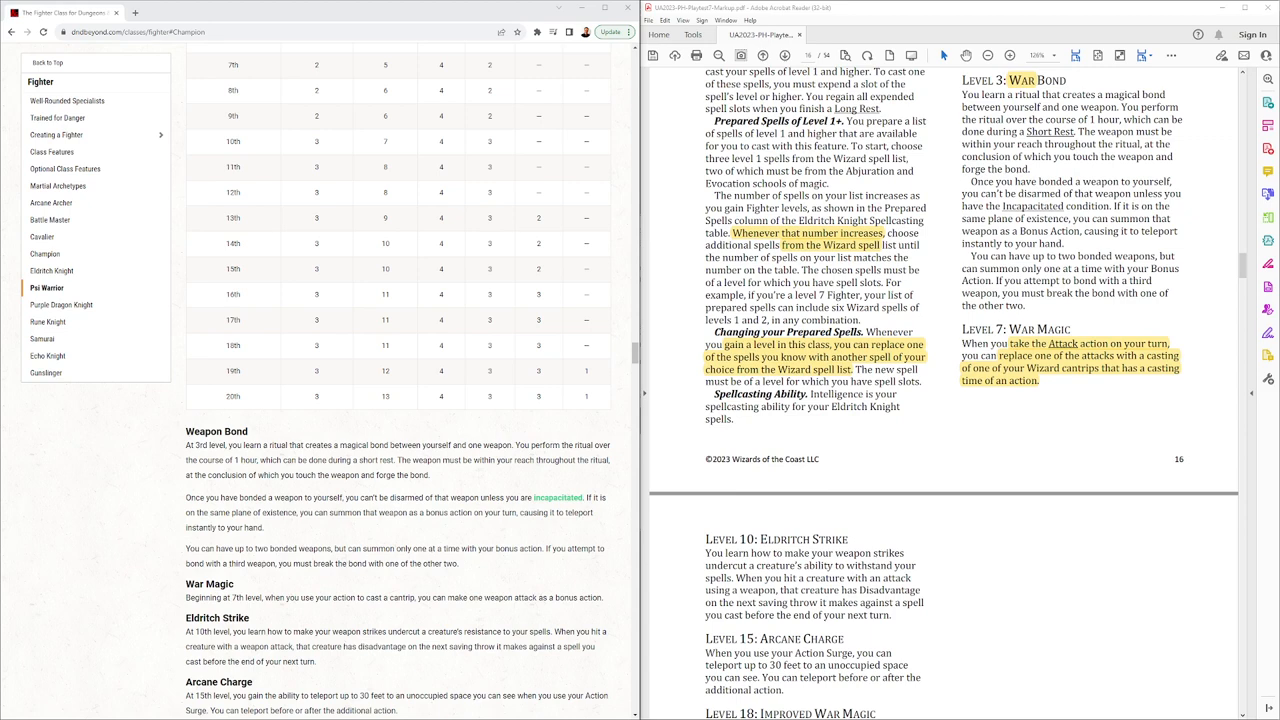
scroll(down, 3)
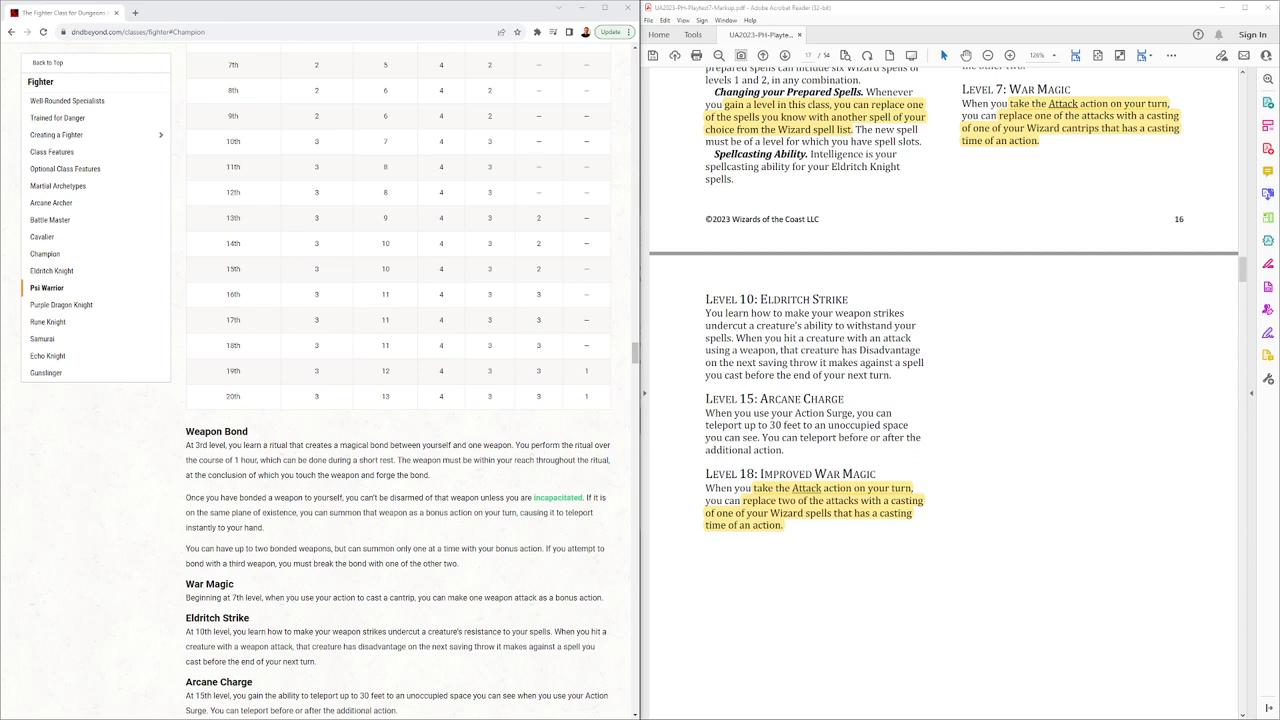
scroll(down, 3)
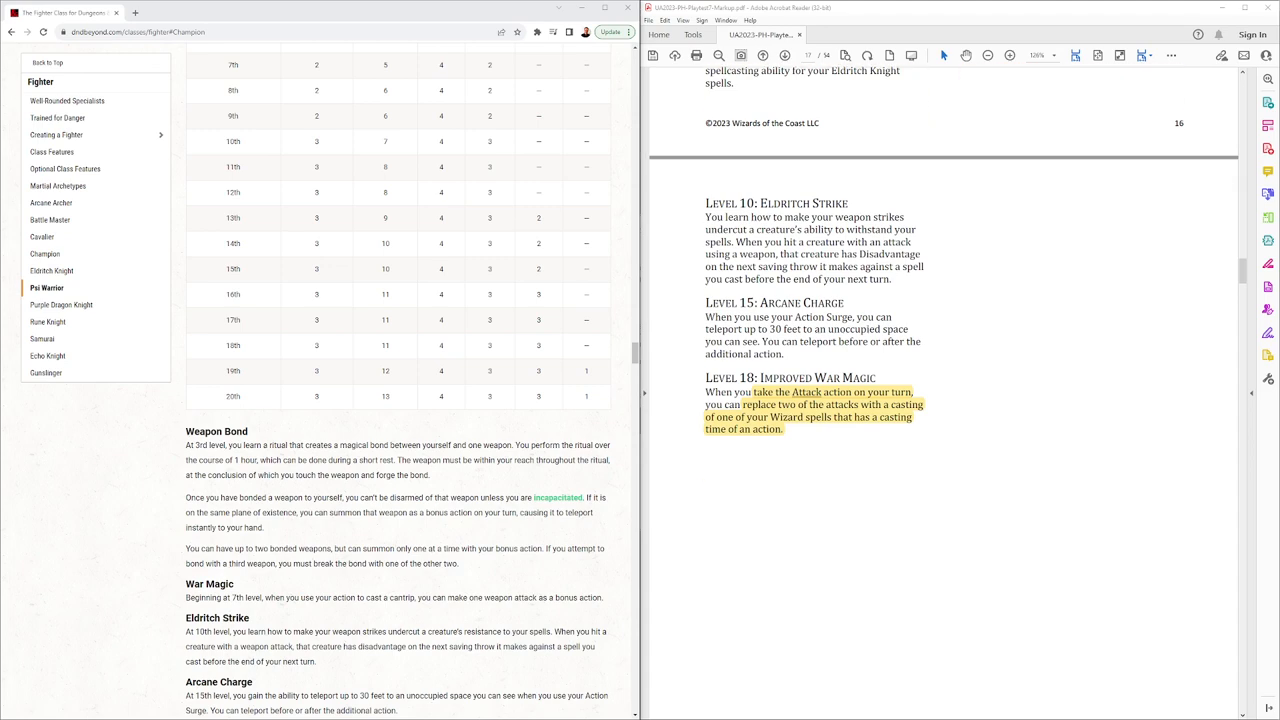